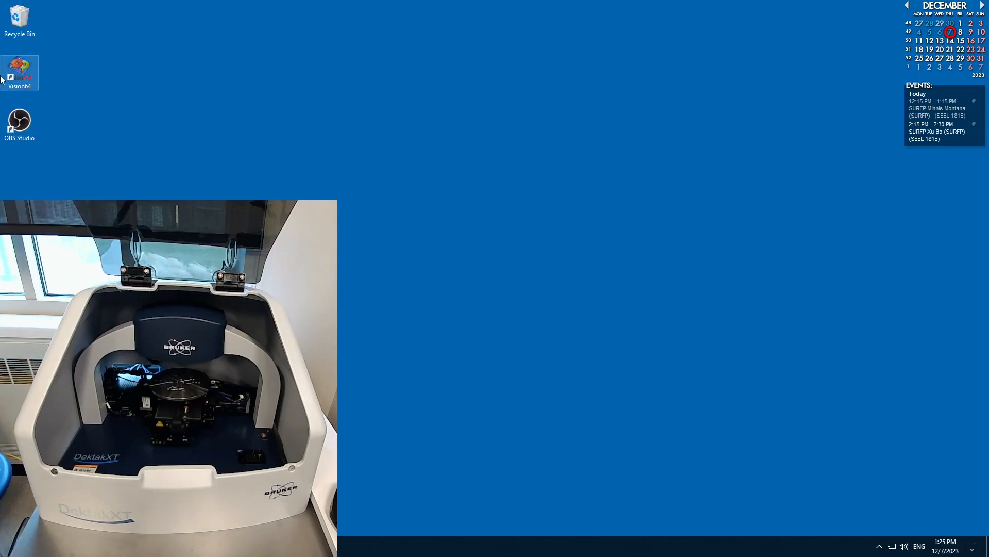
# Launch Vision64 from the desktop shortcut and reach the XY stage initialization prompt
pyautogui.doubleClick(19, 68)
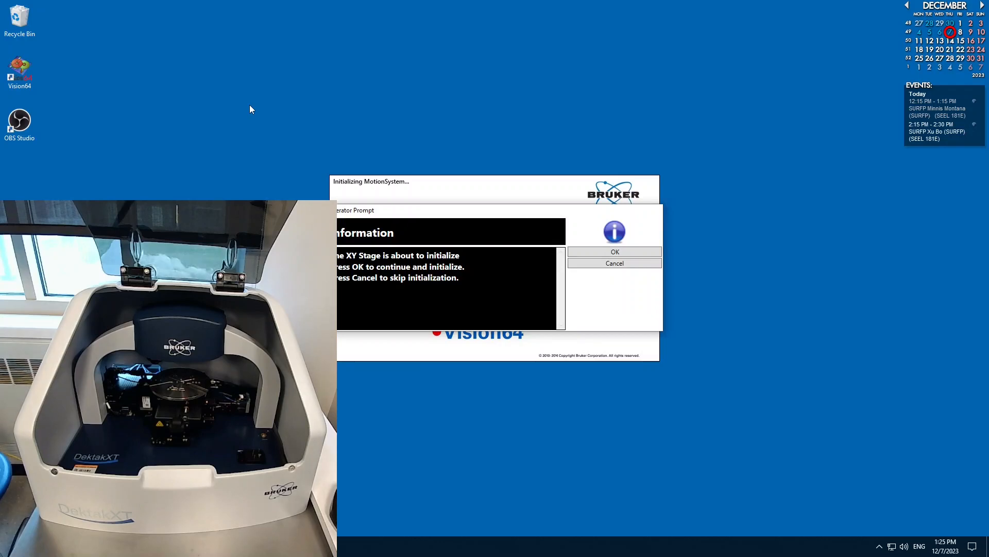
pyautogui.moveTo(528, 240)
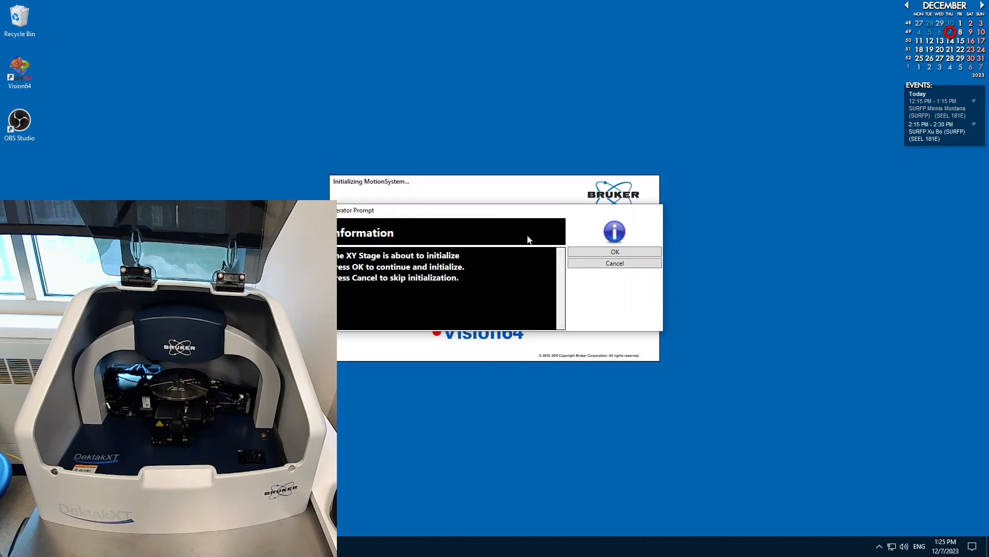
pyautogui.moveTo(614, 252)
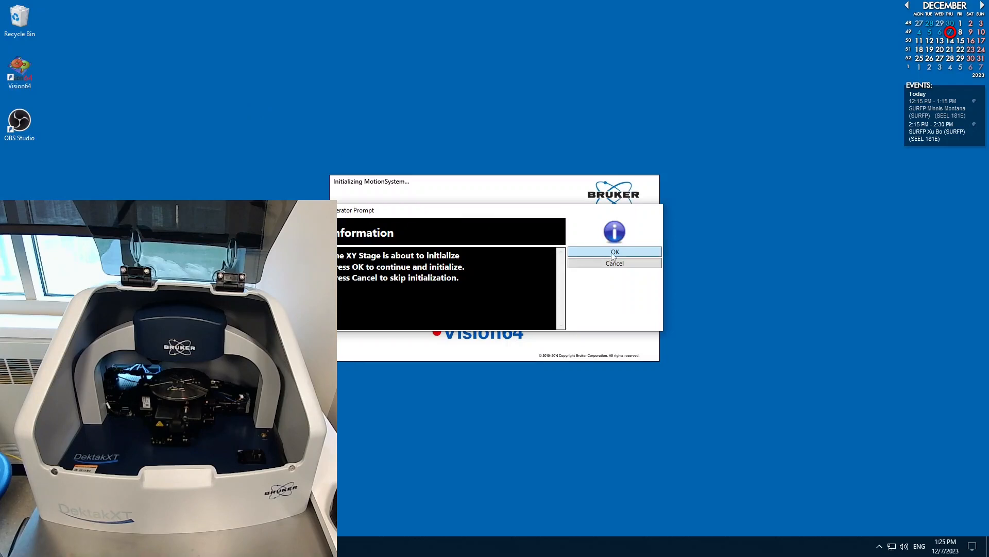
# Confirm the XY and theta stage prompts so the main window with live video opens
pyautogui.click(615, 252)
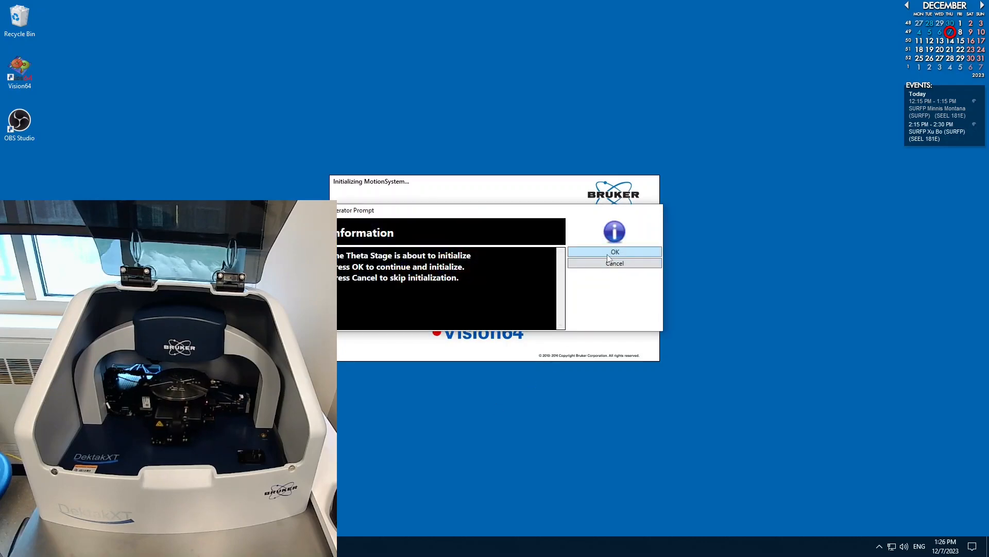
pyautogui.click(614, 251)
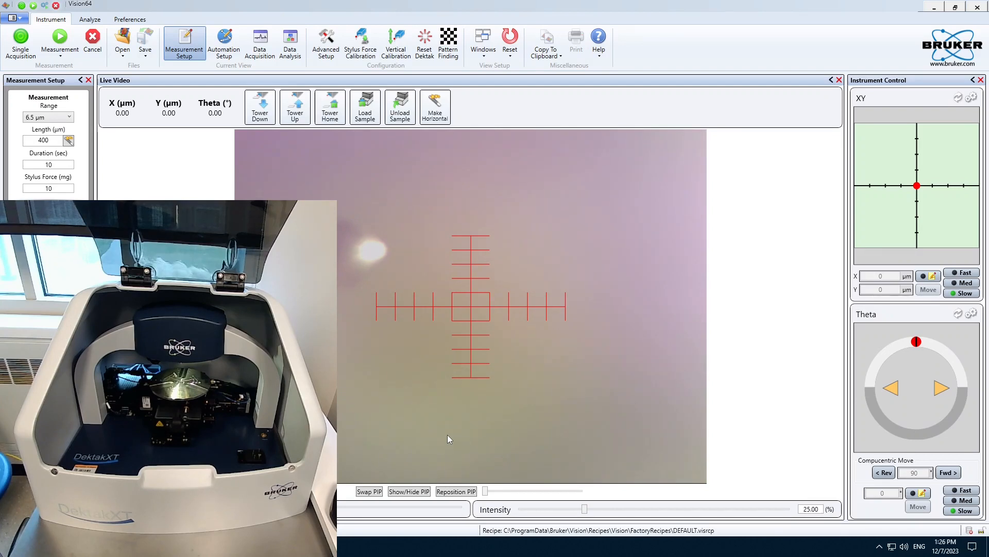
pyautogui.moveTo(417, 419)
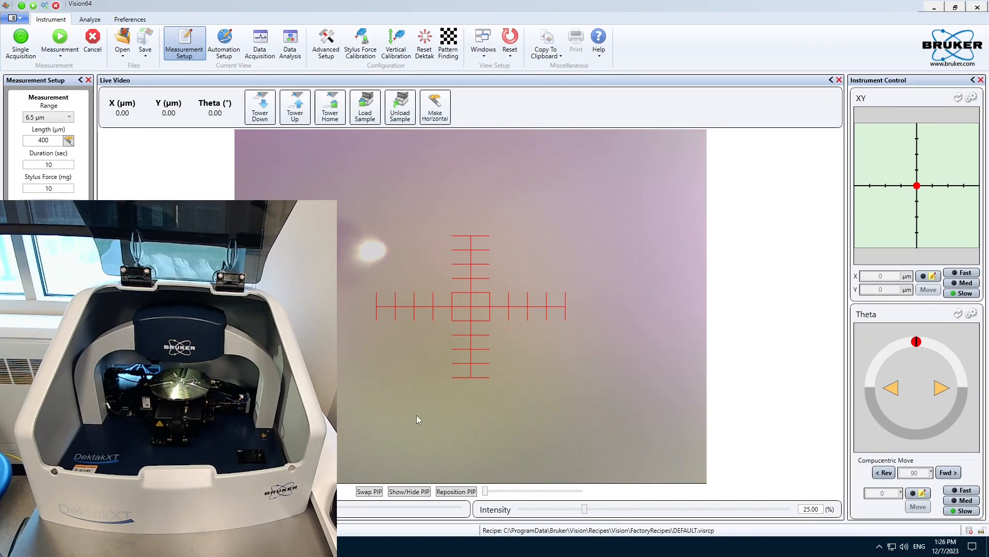
pyautogui.moveTo(357, 226)
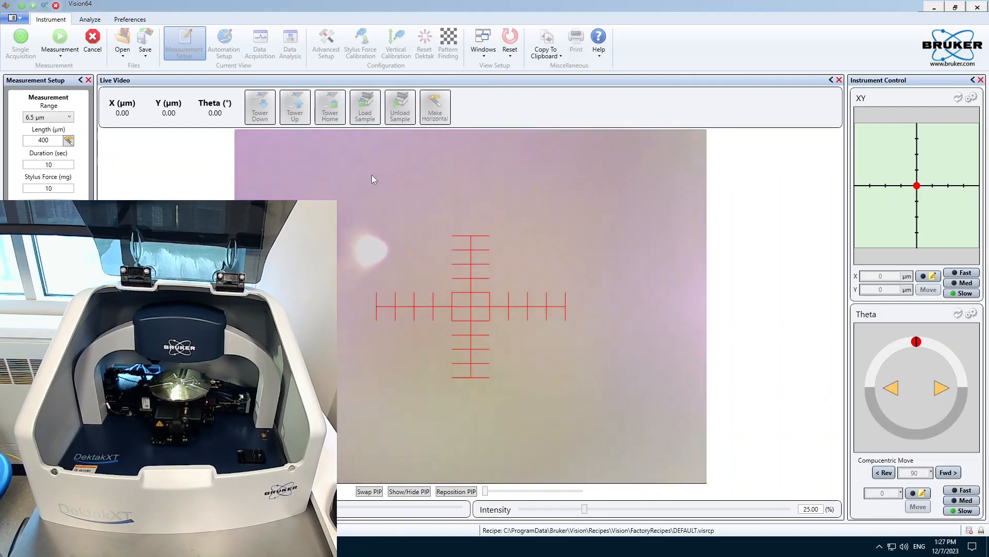
# Lower the tower so the stylus engages the sample and the yellow pads come into focus
pyautogui.click(130, 18)
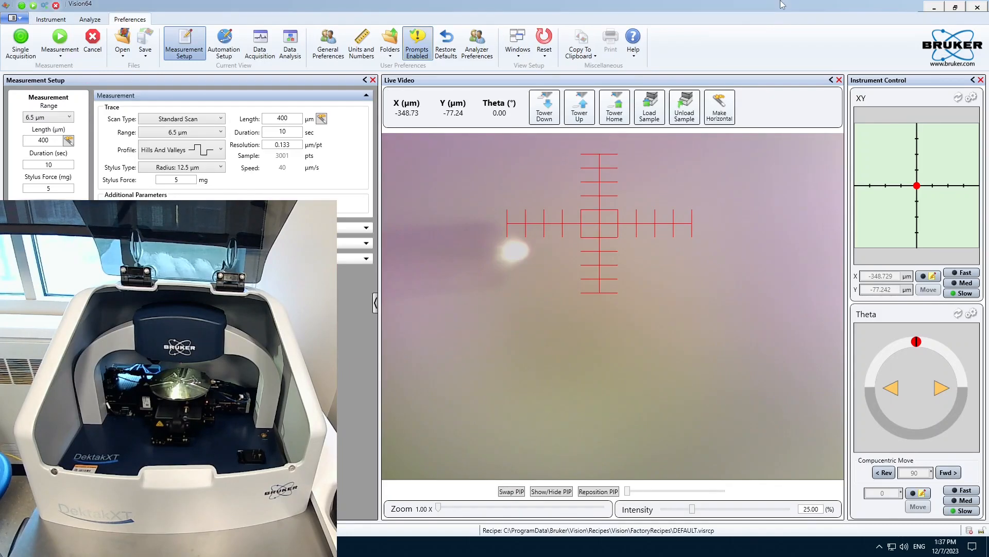
pyautogui.moveTo(544, 106)
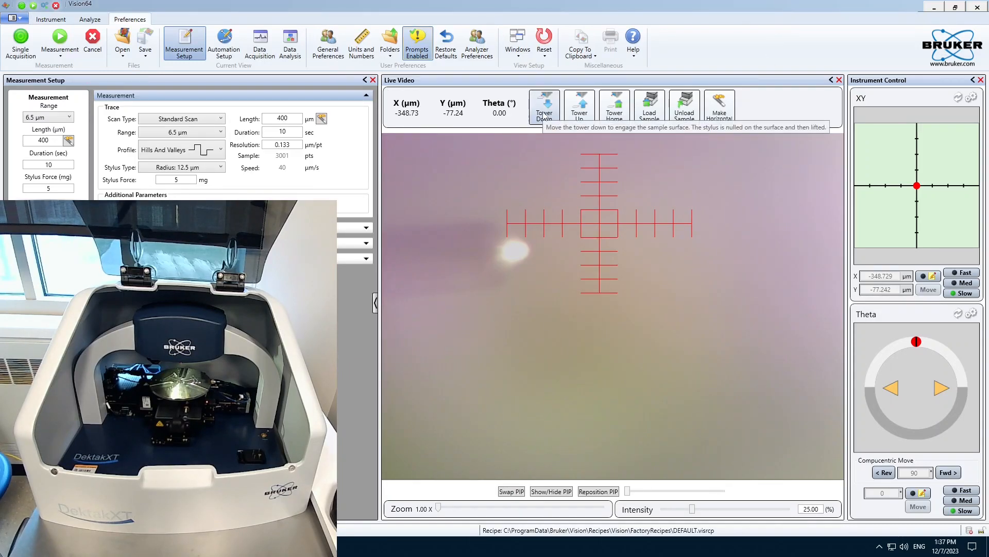
pyautogui.click(543, 104)
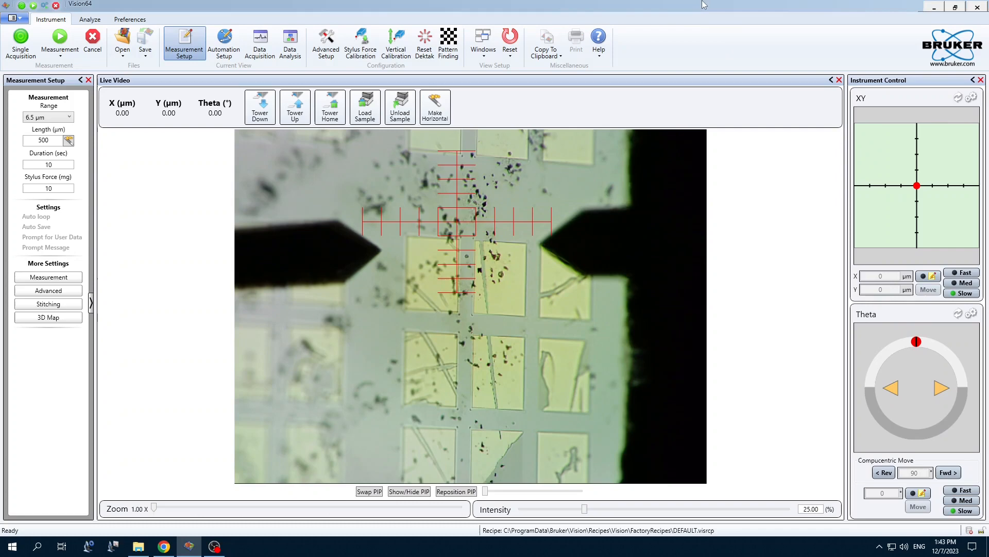
pyautogui.moveTo(817, 201)
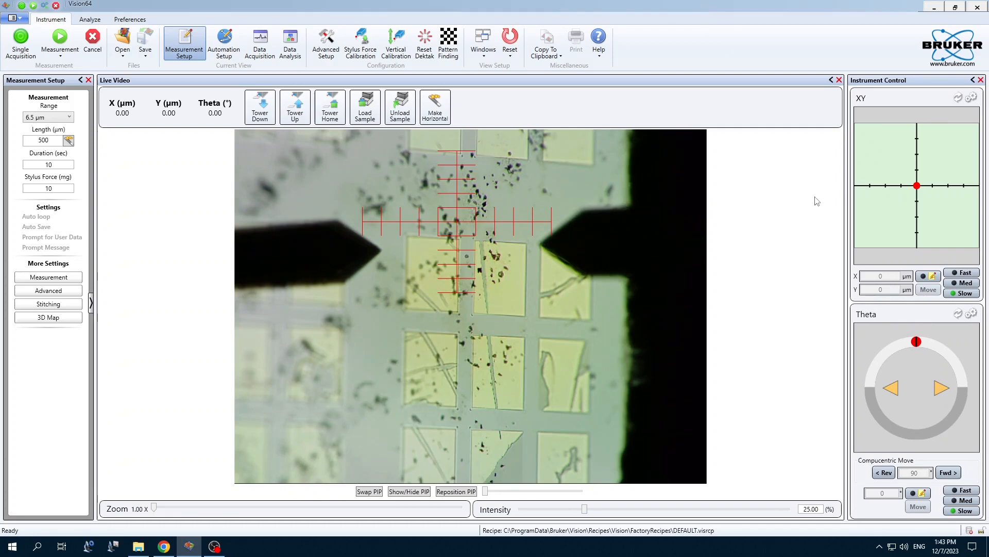
pyautogui.moveTo(918, 187)
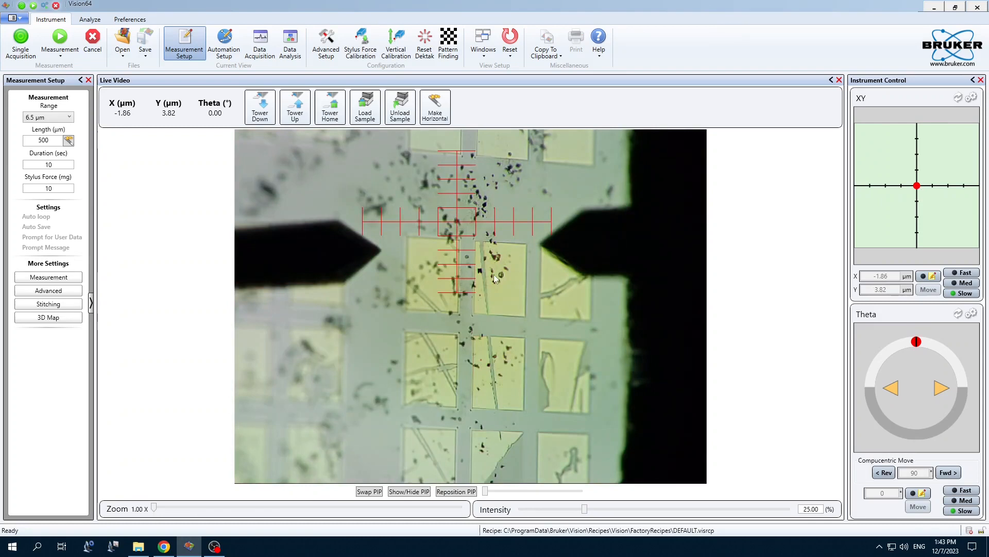
pyautogui.moveTo(458, 302)
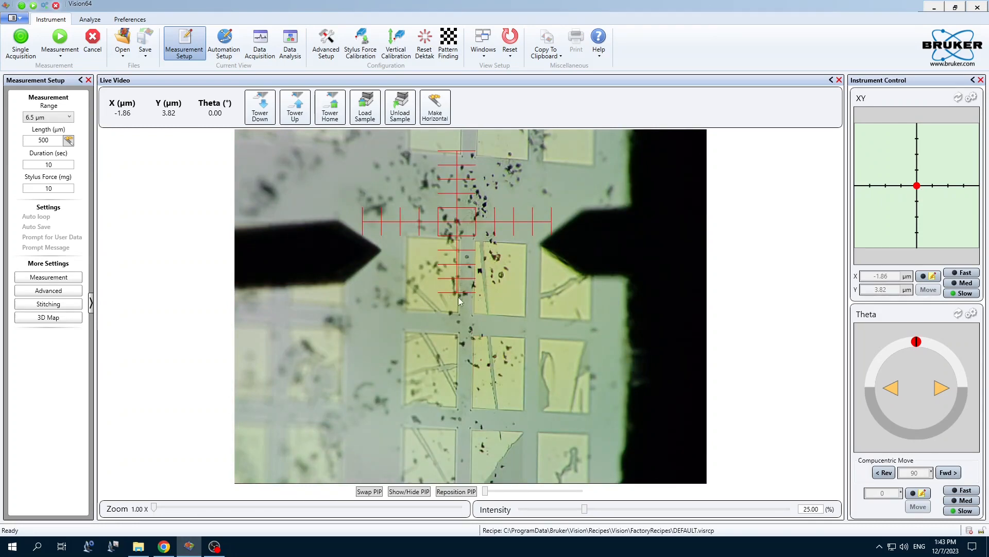
pyautogui.moveTo(423, 372)
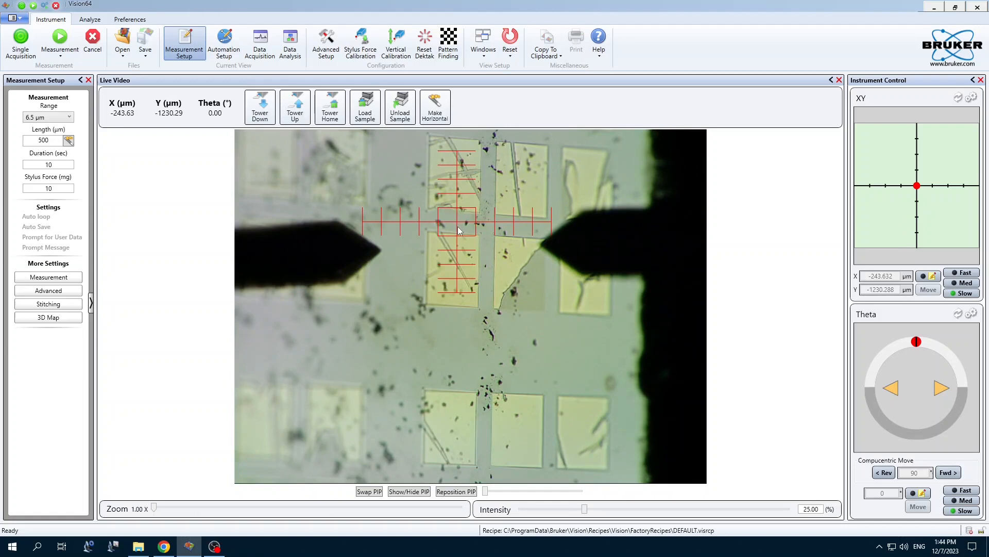
pyautogui.moveTo(455, 148)
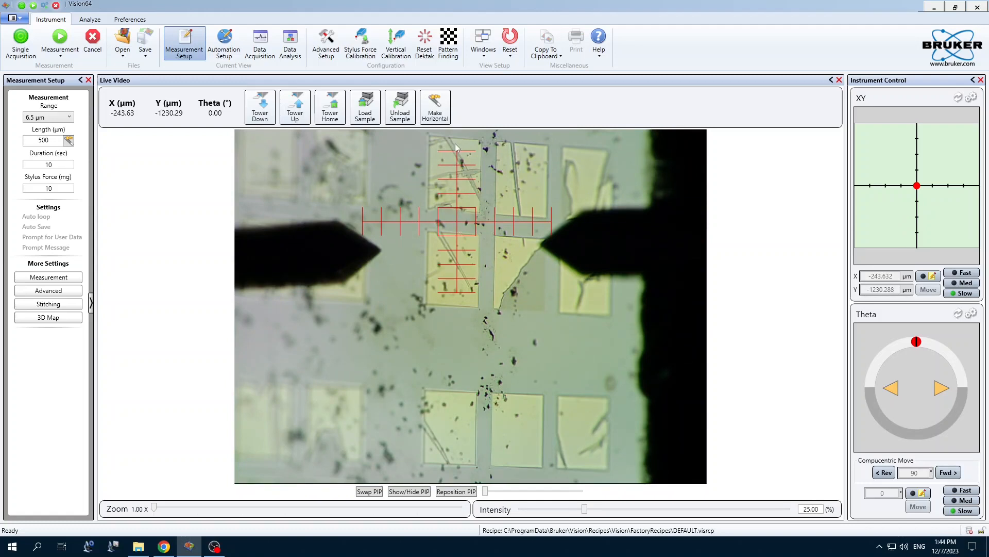
pyautogui.moveTo(460, 183)
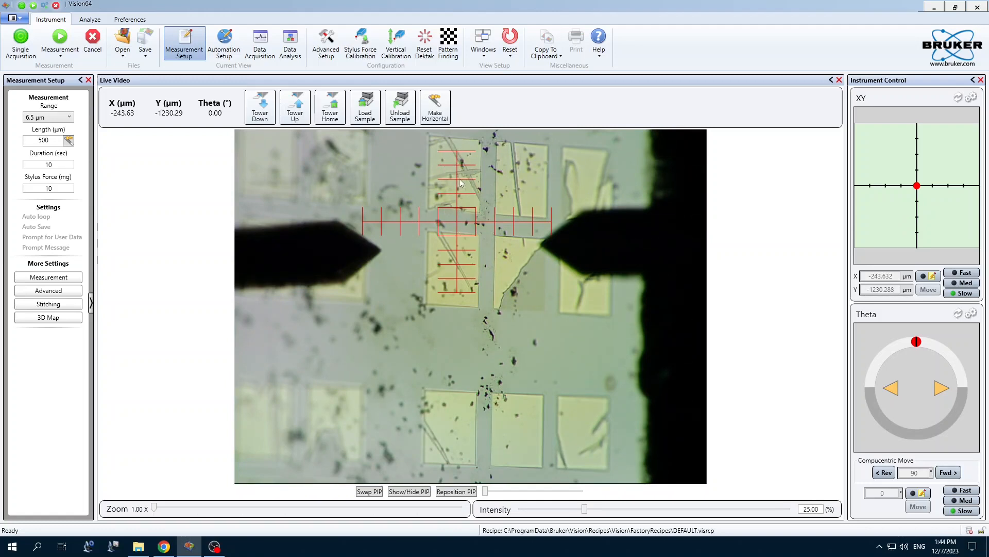
pyautogui.moveTo(48, 278)
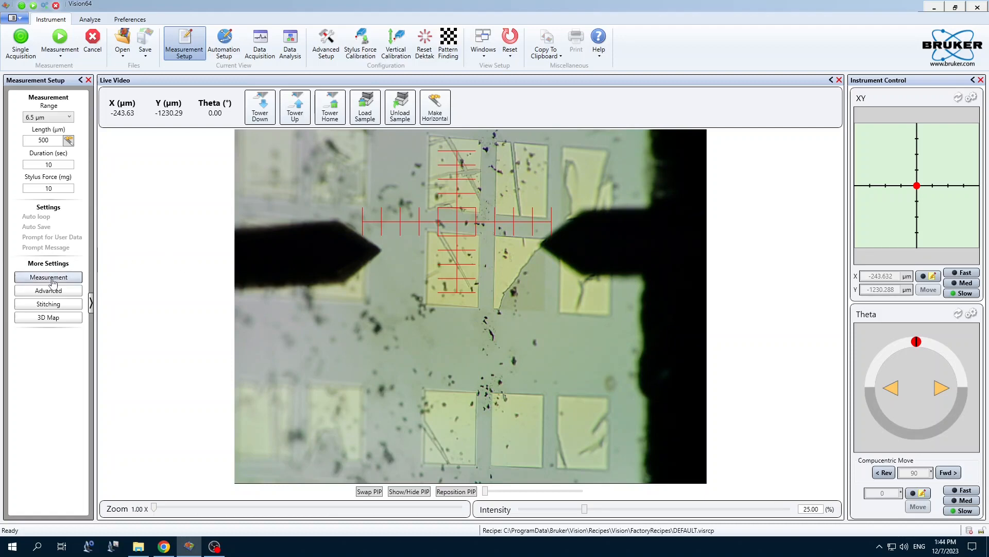
# In Measurement Setup, set the scan profile type to Hills And Valleys
pyautogui.click(48, 277)
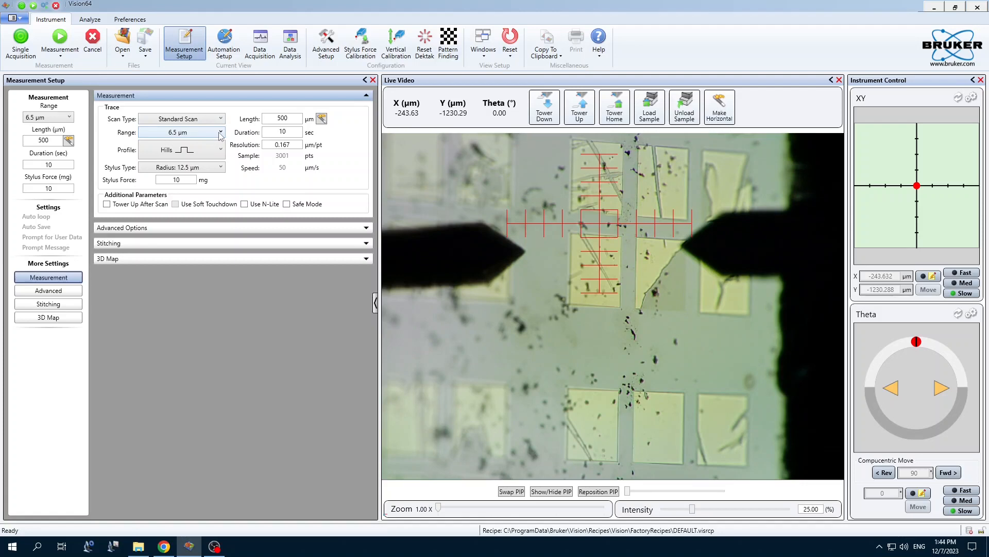
pyautogui.click(220, 150)
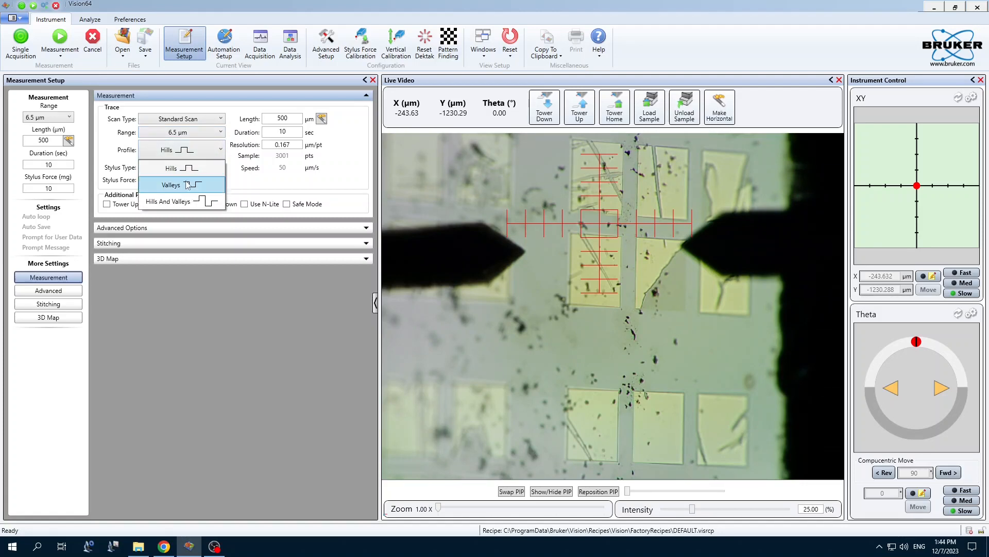
pyautogui.moveTo(191, 170)
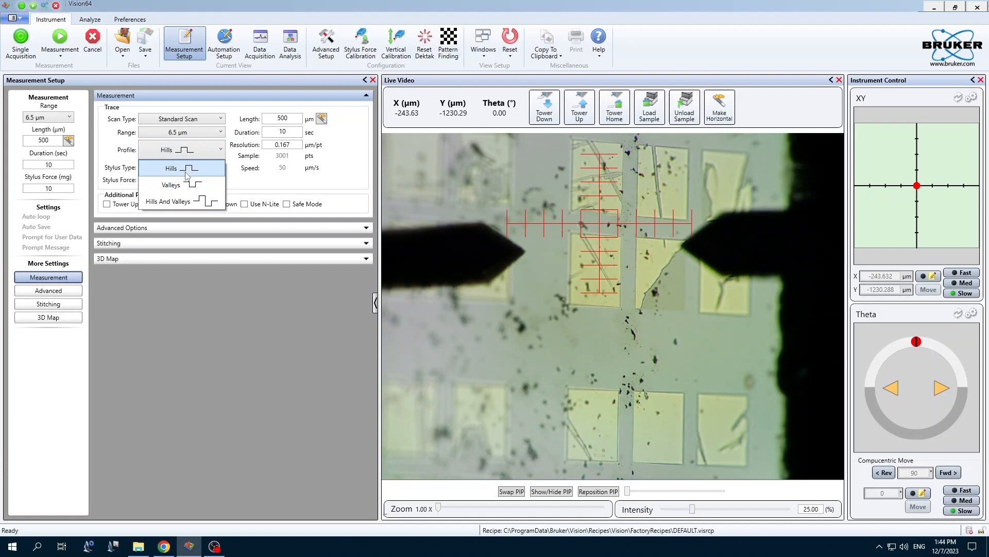
pyautogui.moveTo(183, 185)
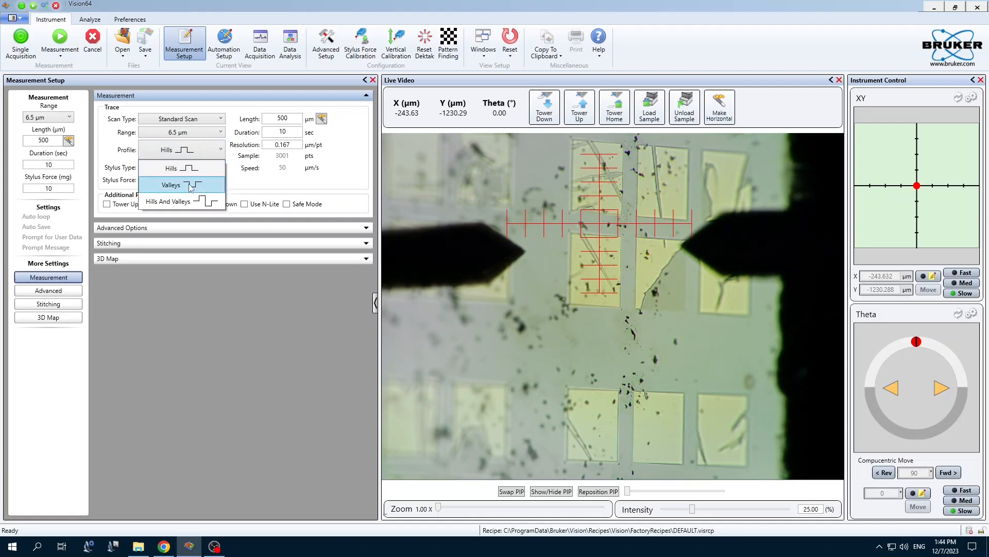
pyautogui.moveTo(182, 201)
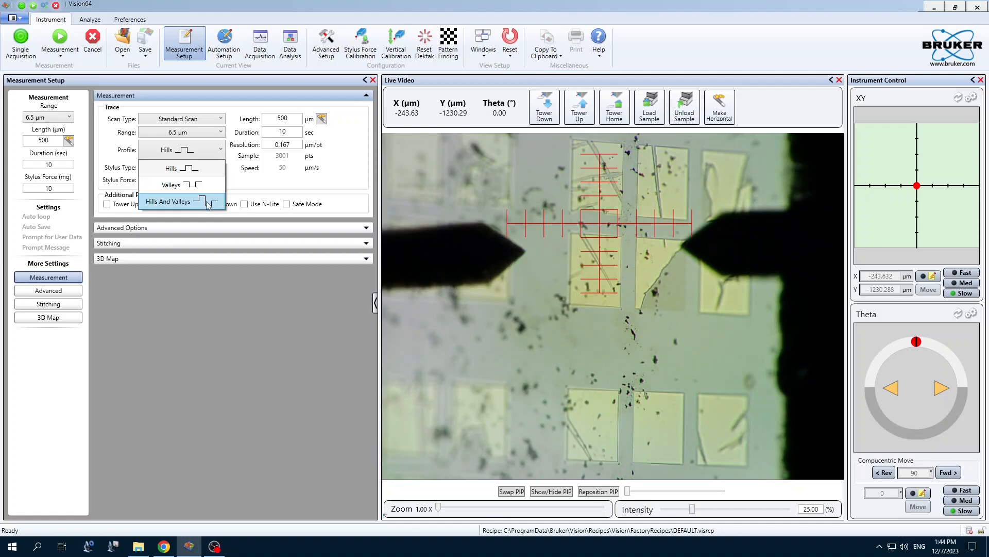
pyautogui.click(169, 201)
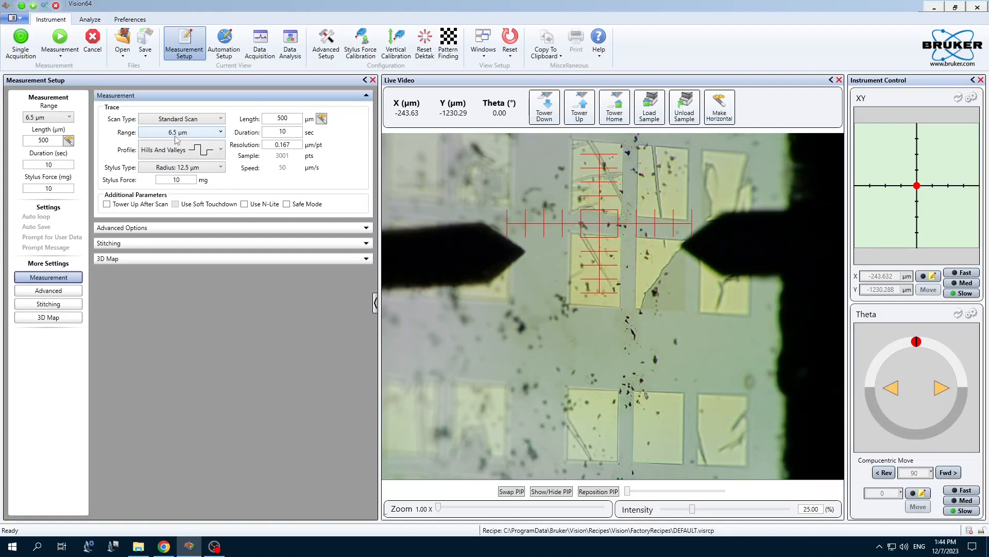
# Choose the 2 µm stylus radius and set the stylus force to 5 mg
pyautogui.click(182, 167)
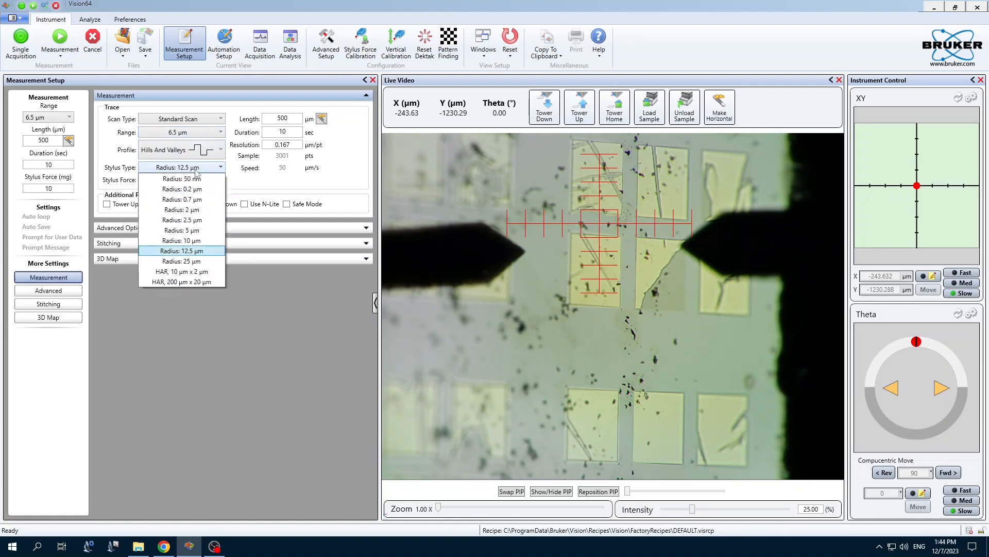
pyautogui.click(181, 210)
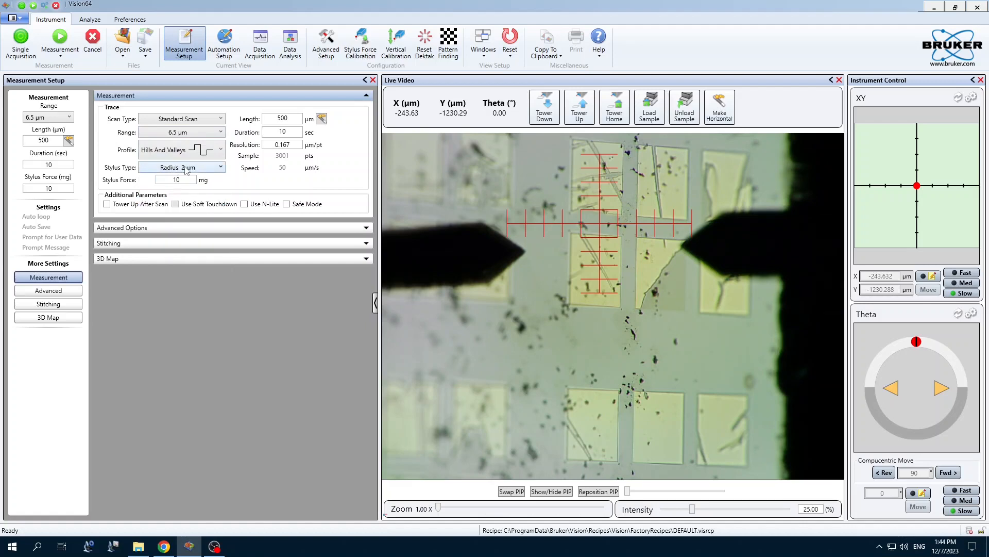
pyautogui.tripleClick(175, 179)
pyautogui.write('5')
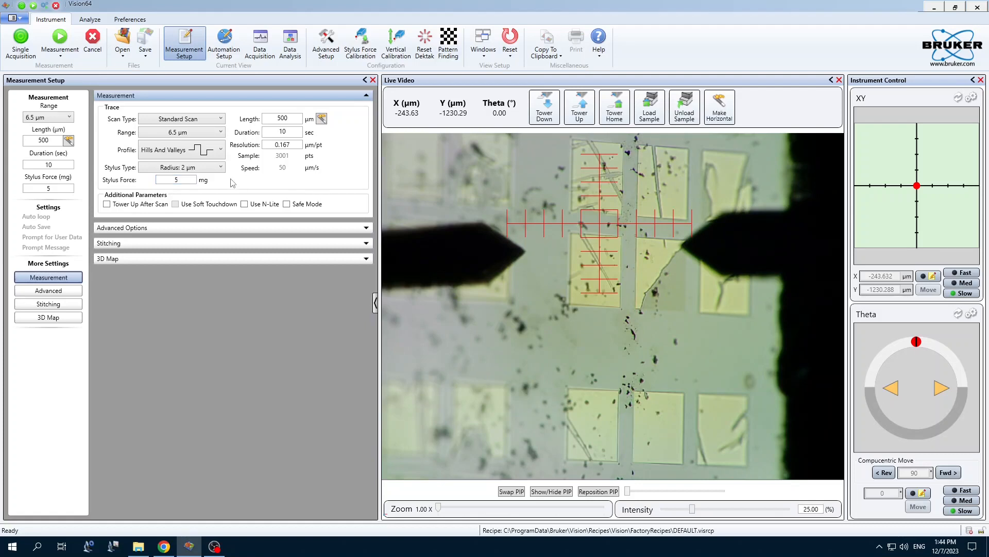
pyautogui.tripleClick(281, 119)
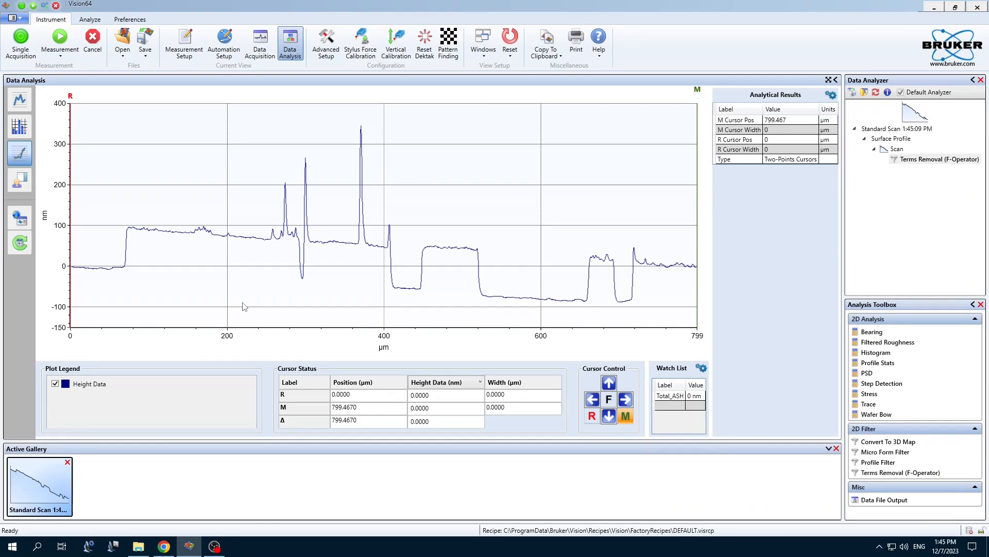
pyautogui.moveTo(322, 310)
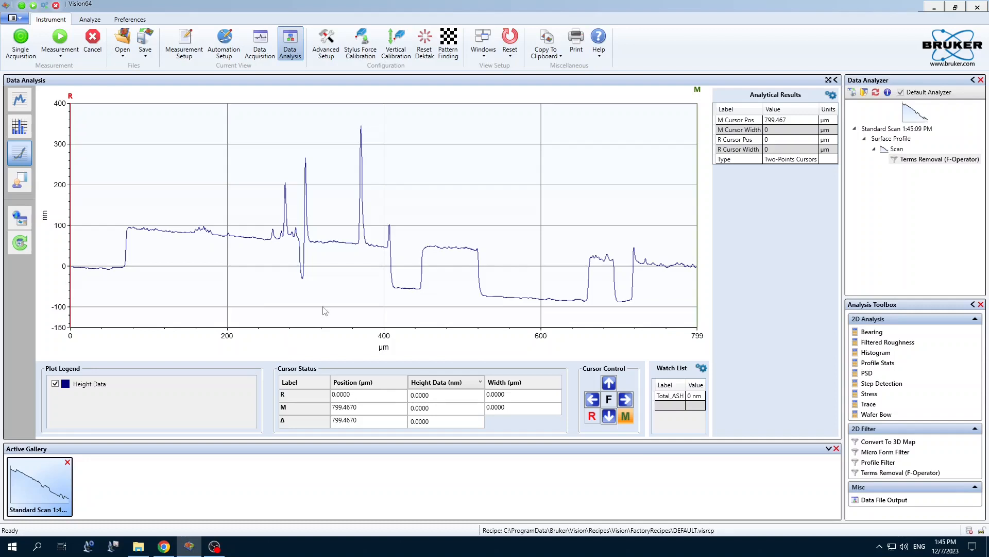
pyautogui.moveTo(939, 159)
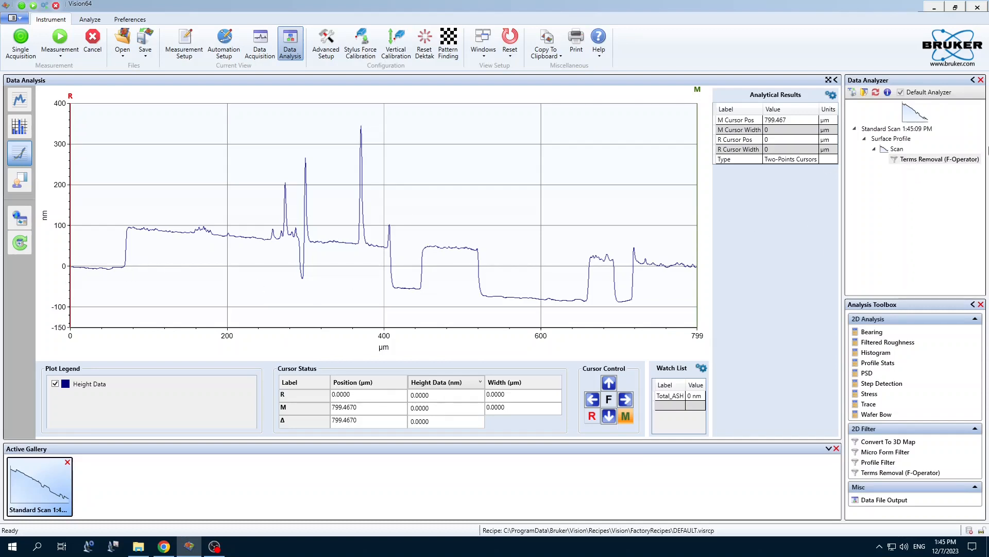
pyautogui.moveTo(968, 87)
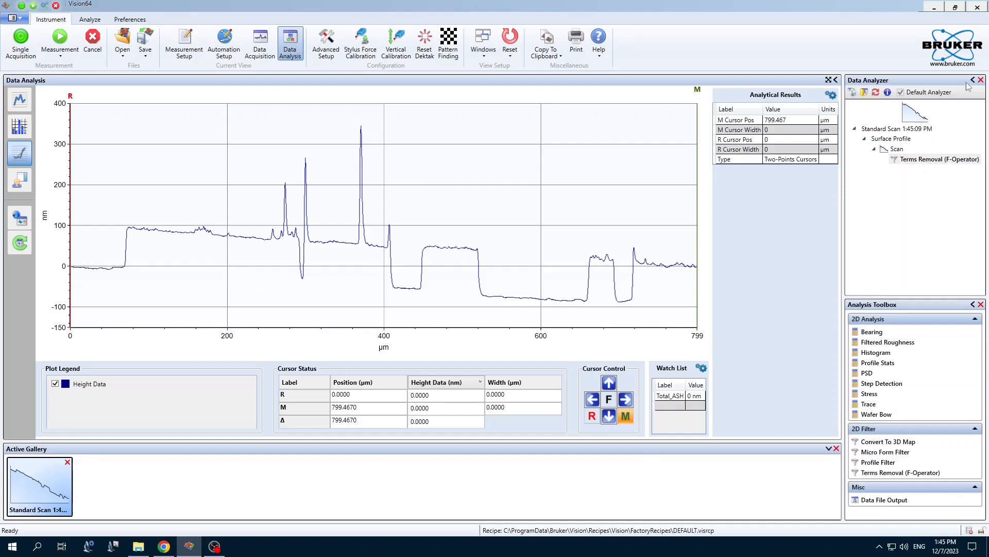
pyautogui.rightClick(939, 158)
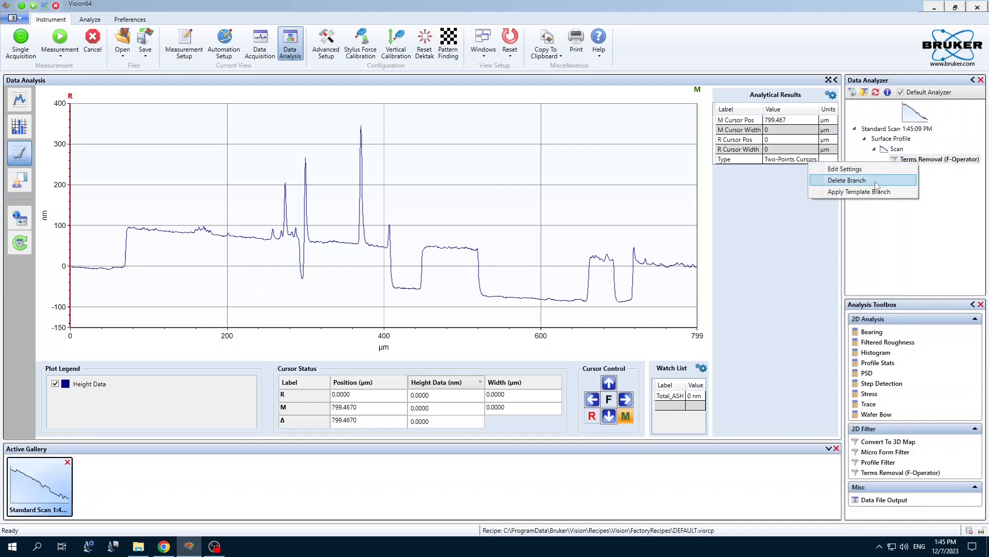
pyautogui.click(848, 179)
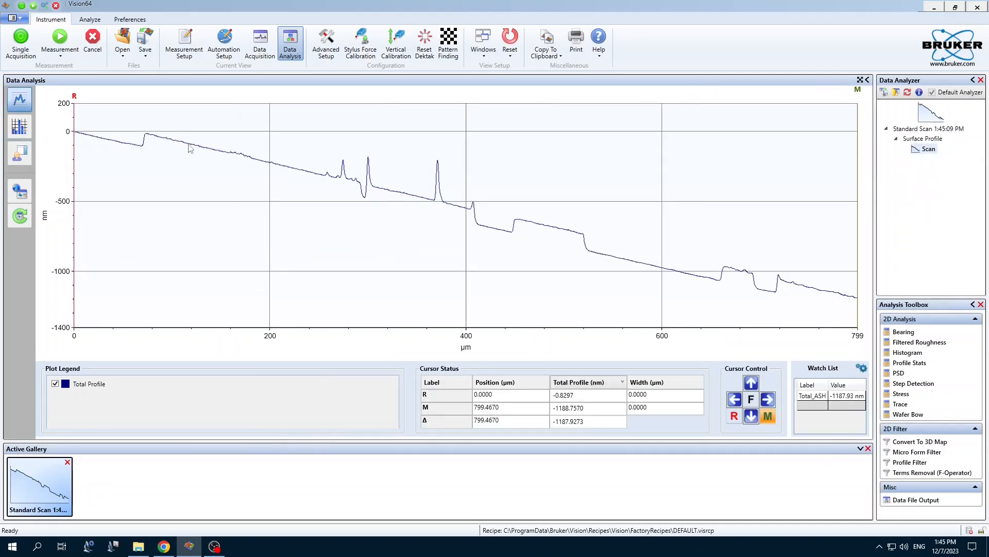
pyautogui.rightClick(616, 205)
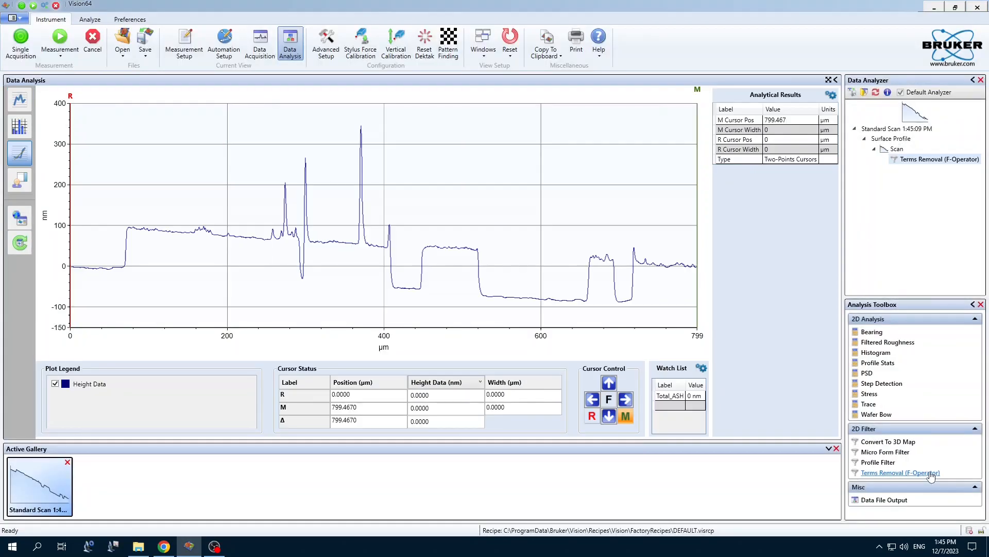
pyautogui.moveTo(940, 159)
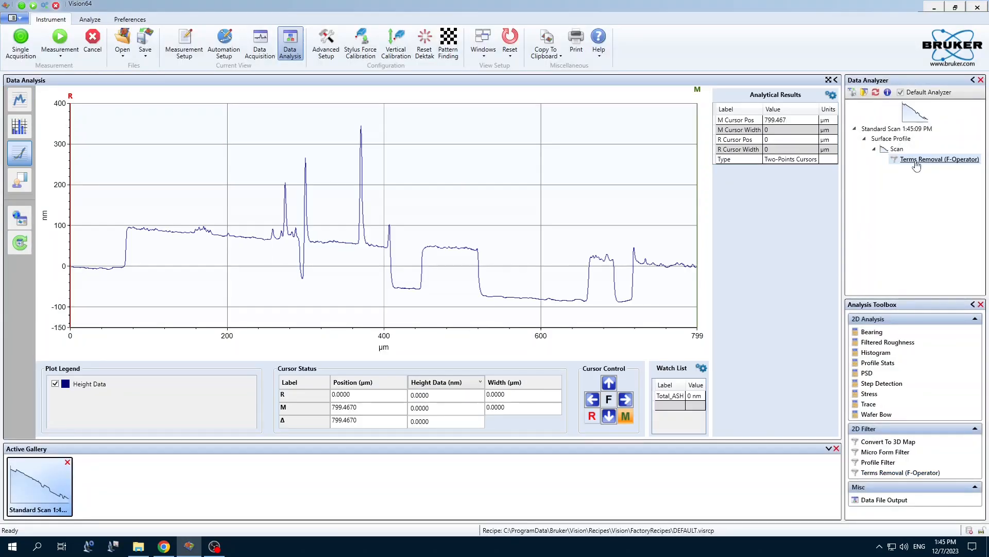
pyautogui.moveTo(190, 250)
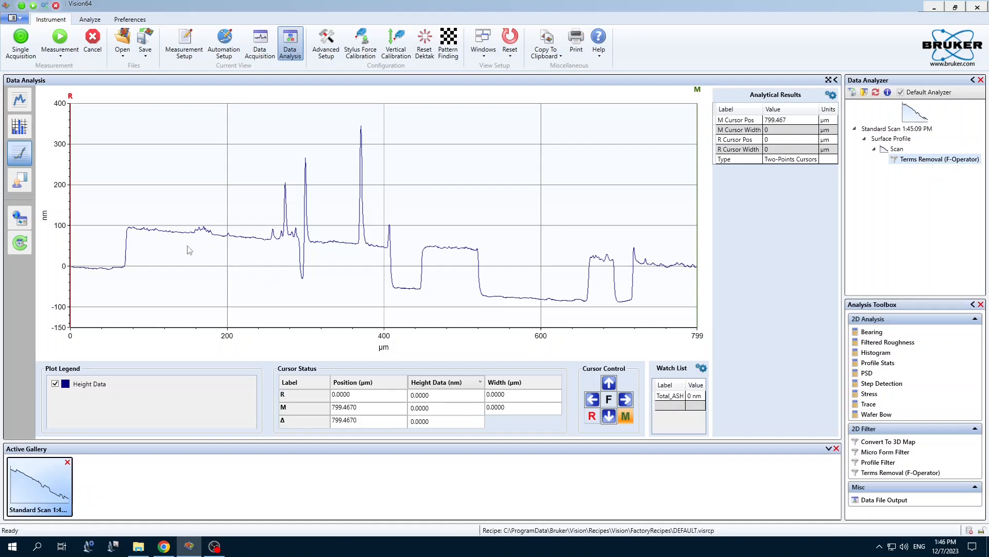
pyautogui.moveTo(138, 279)
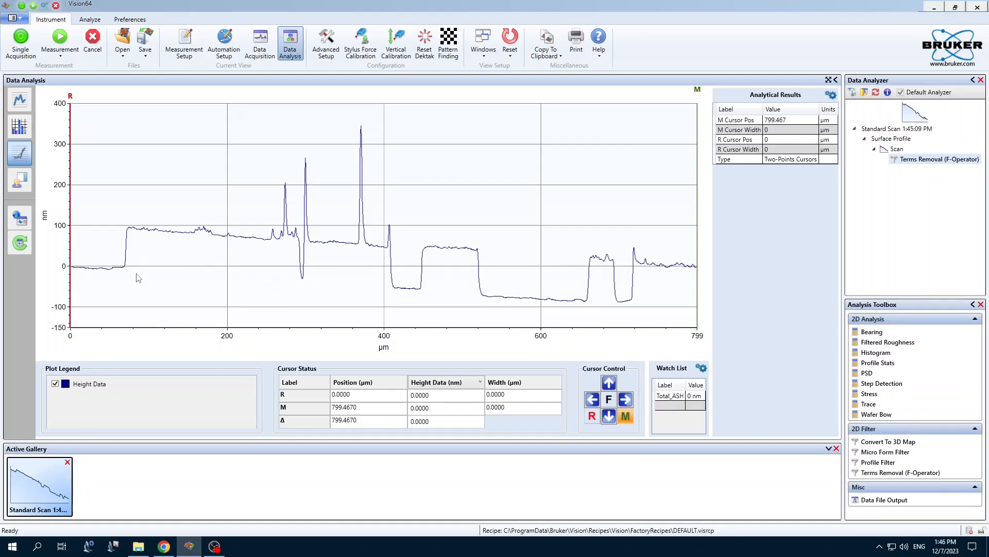
pyautogui.moveTo(535, 270)
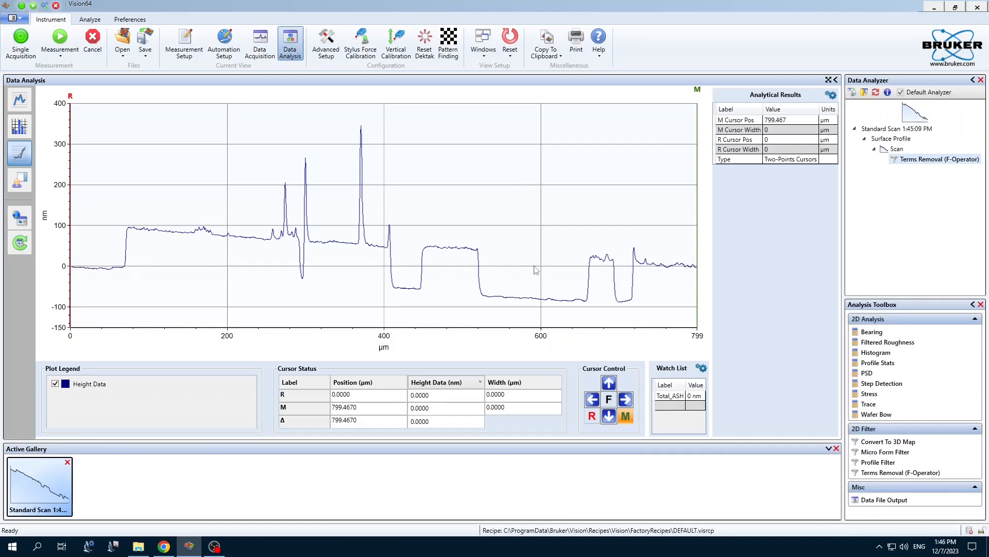
pyautogui.moveTo(687, 90)
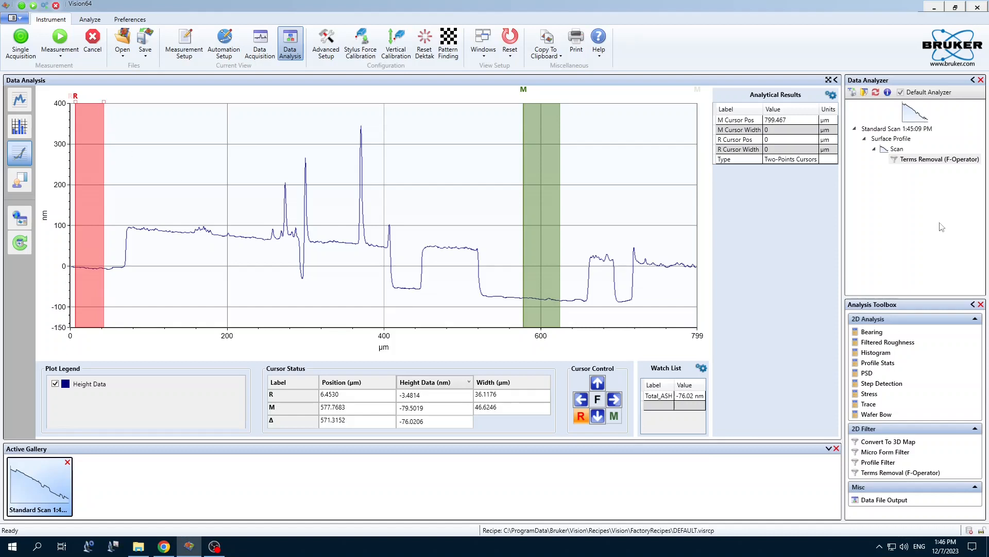
# Recalculate Terms Removal with a Two Point Linear Fit on the cursor regions, flattening the baseline to 0 nm
pyautogui.rightClick(940, 159)
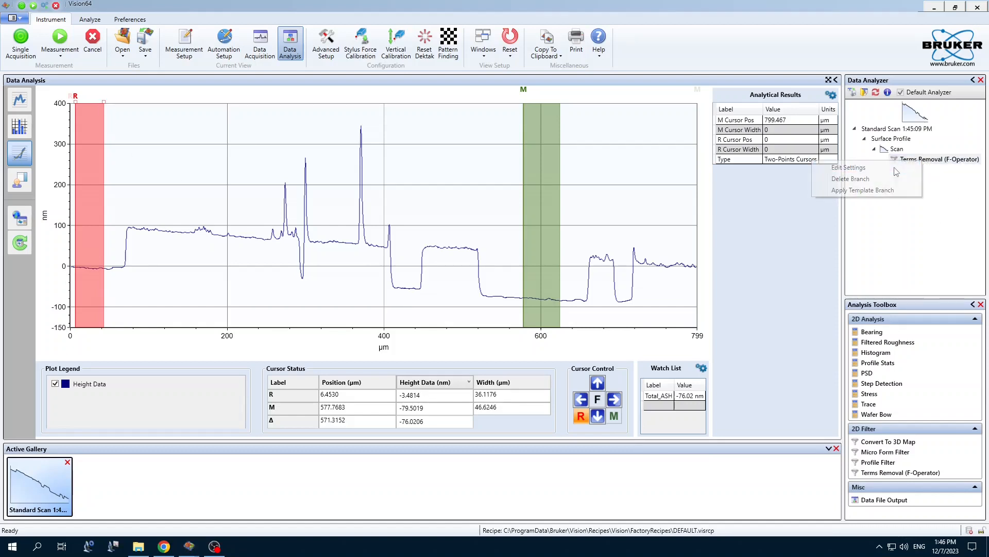
pyautogui.click(848, 167)
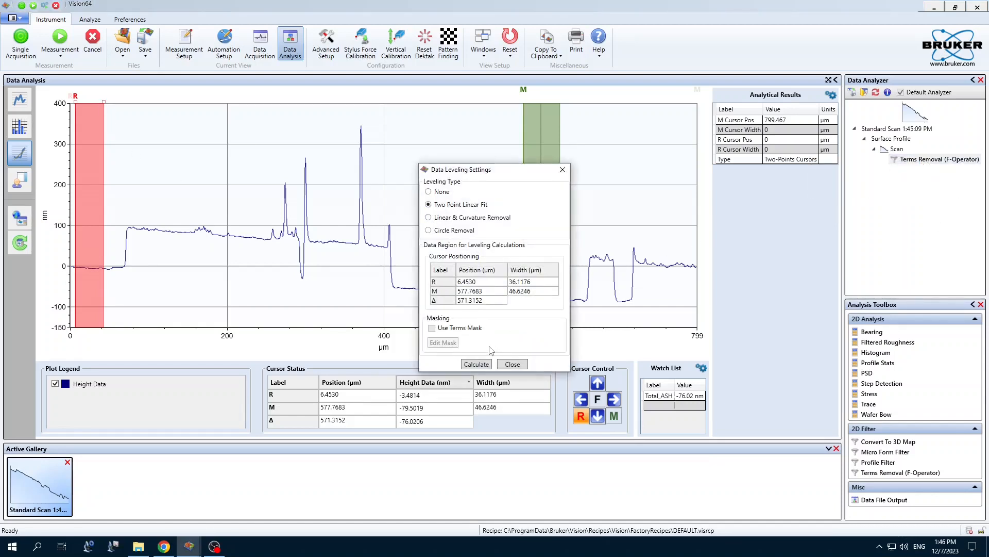
pyautogui.click(476, 364)
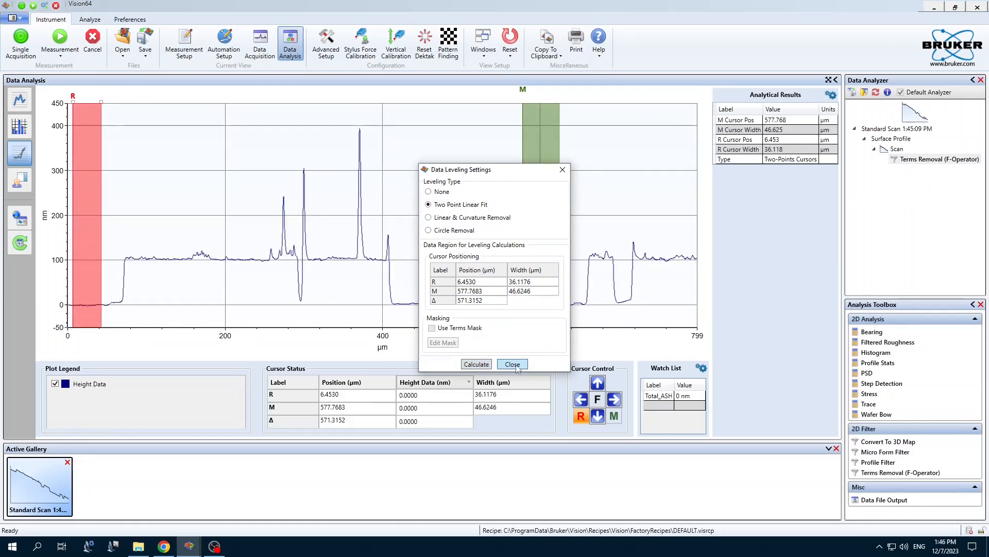
pyautogui.click(513, 364)
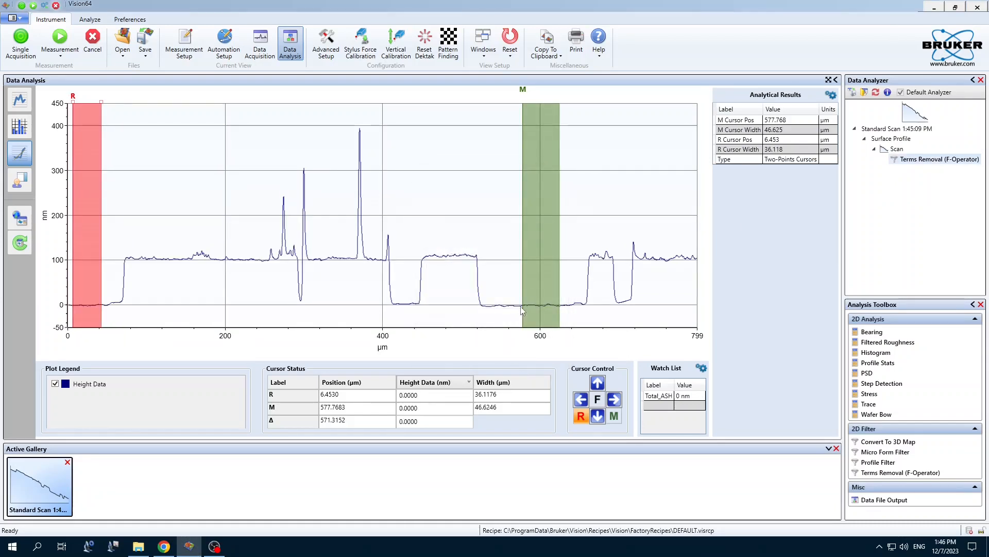
pyautogui.moveTo(522, 307)
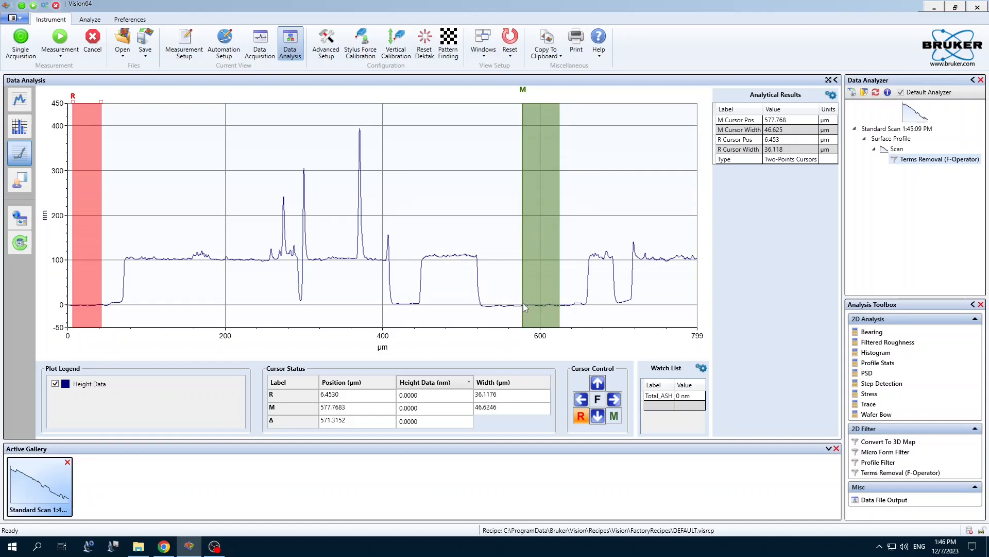
pyautogui.moveTo(98, 306)
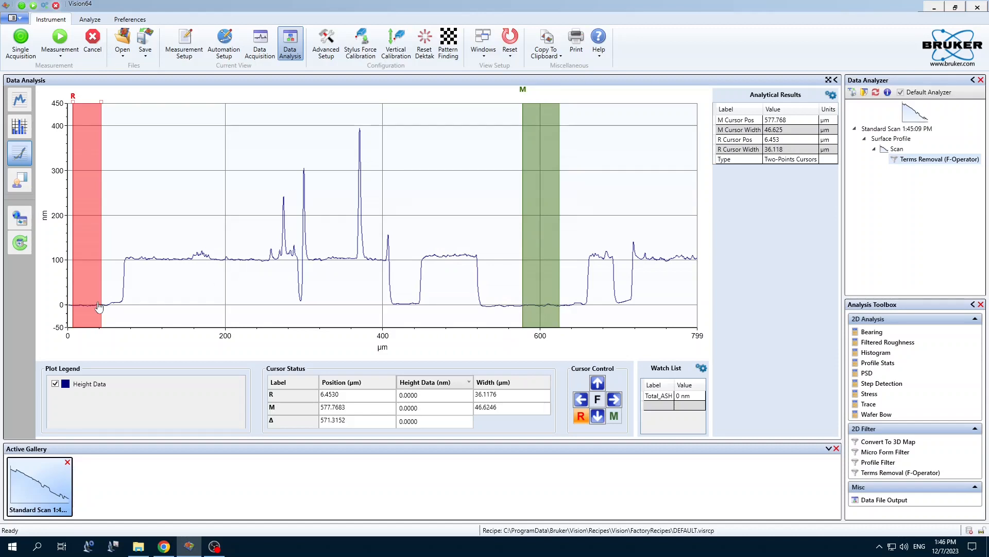
pyautogui.moveTo(160, 262)
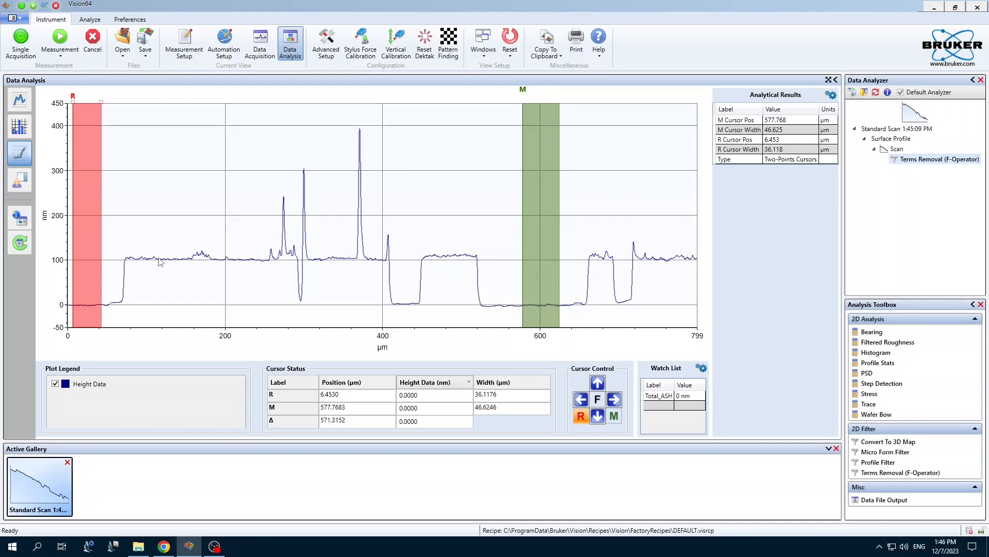
pyautogui.moveTo(502, 364)
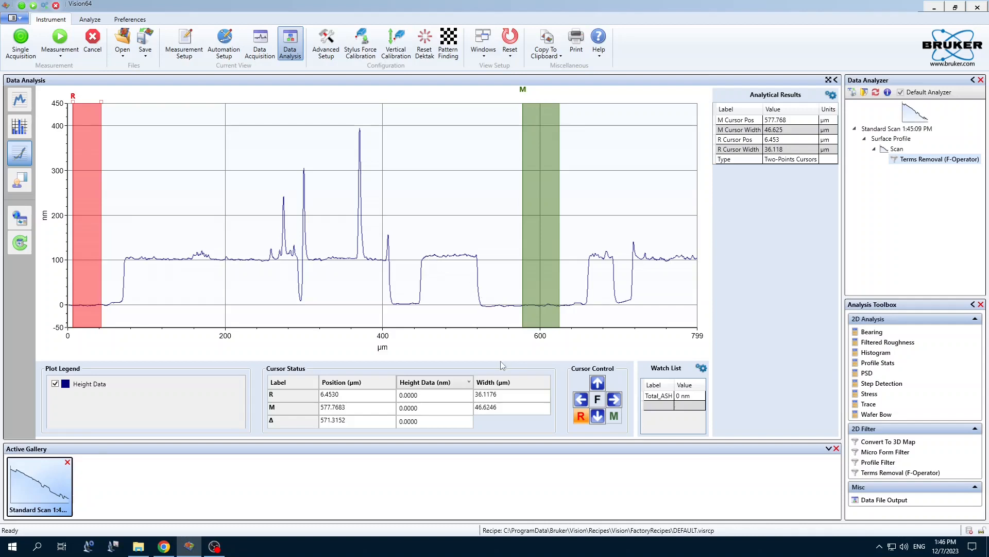
pyautogui.moveTo(541, 183)
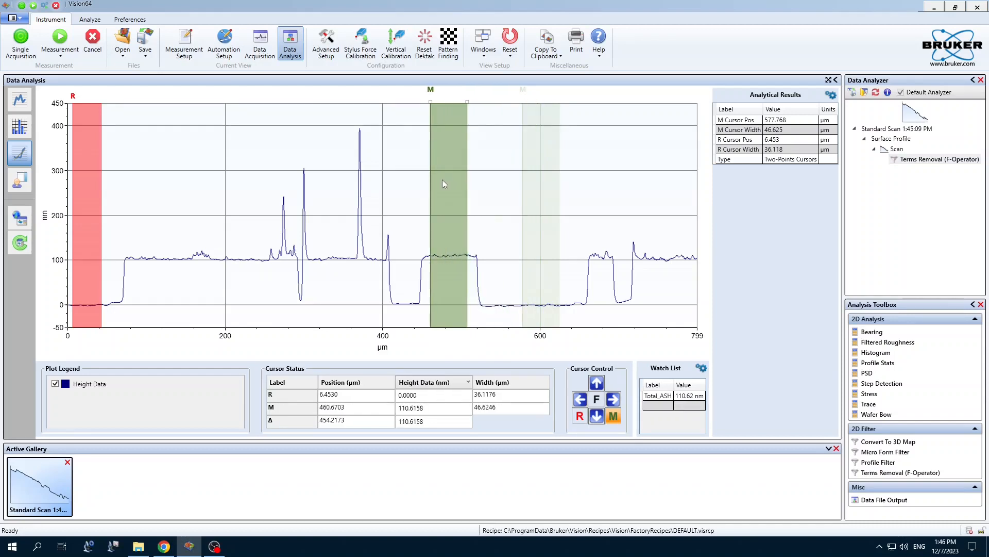
pyautogui.moveTo(75, 248)
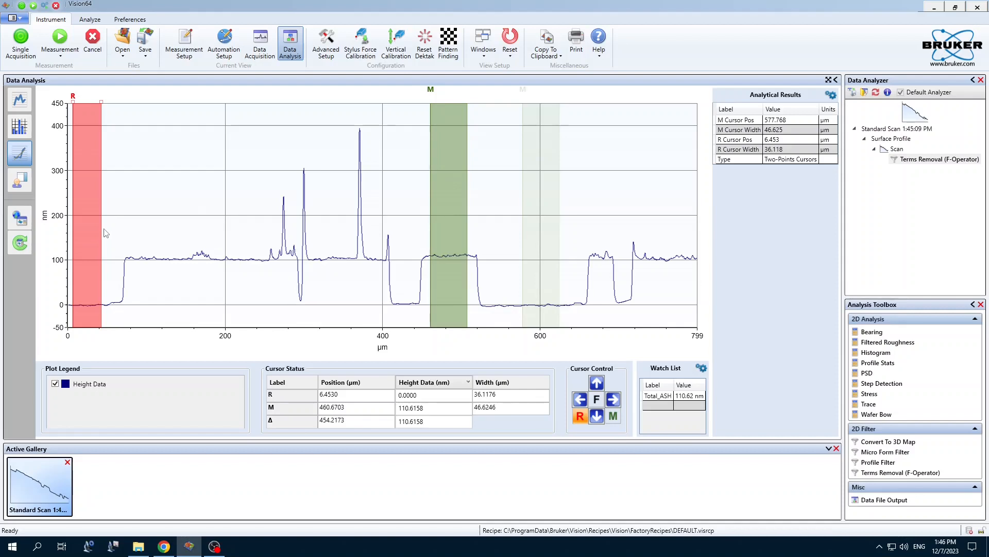
# Move the R reference band to 0 µm and widen it to about 47.5 µm, giving a 110.55 nm step height
pyautogui.moveTo(100, 103); pyautogui.dragTo(107, 103)
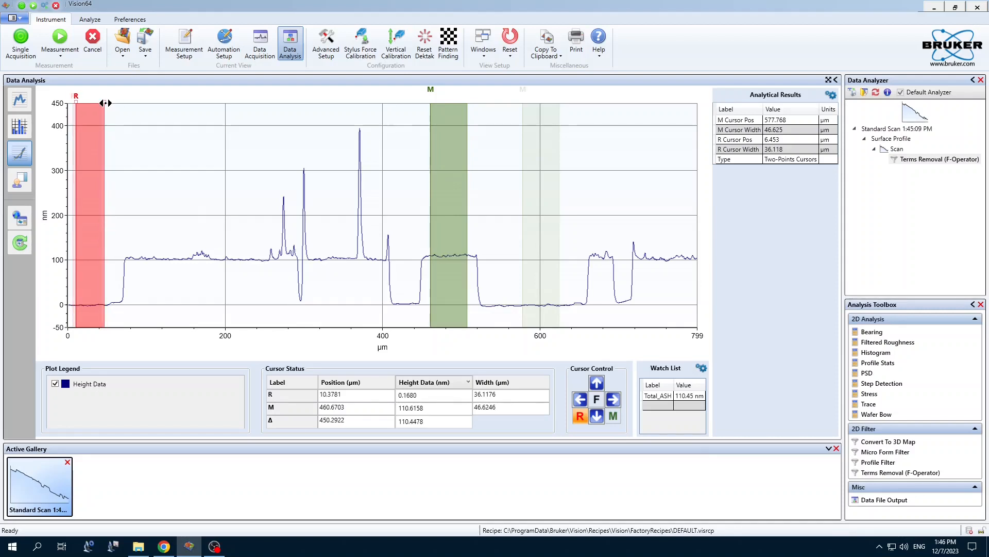
pyautogui.moveTo(106, 103); pyautogui.dragTo(76, 103)
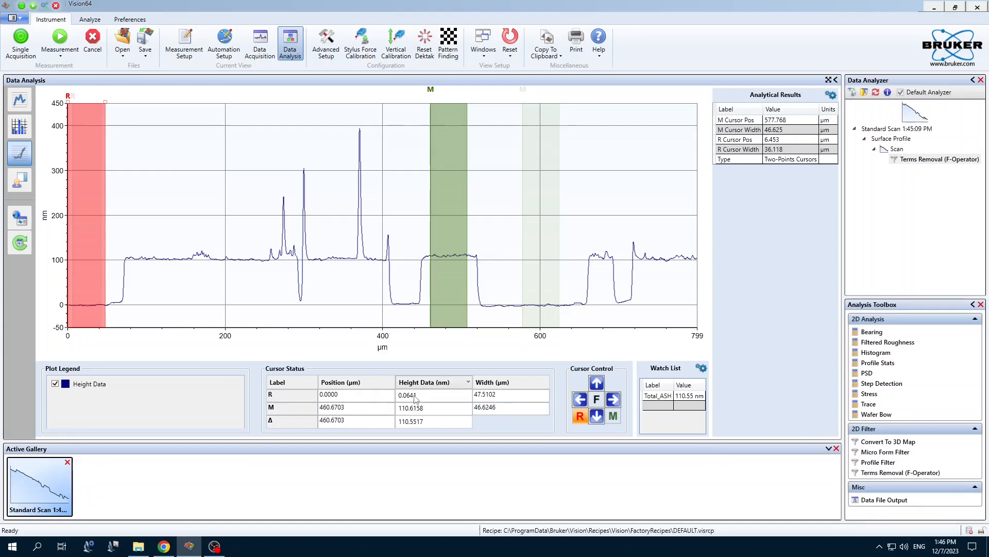
pyautogui.moveTo(423, 424)
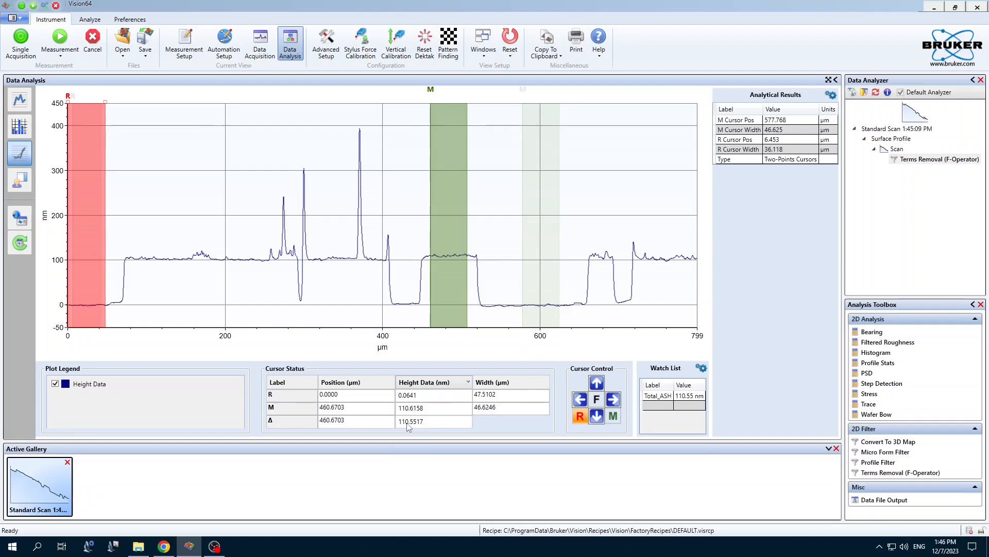
pyautogui.moveTo(225, 528)
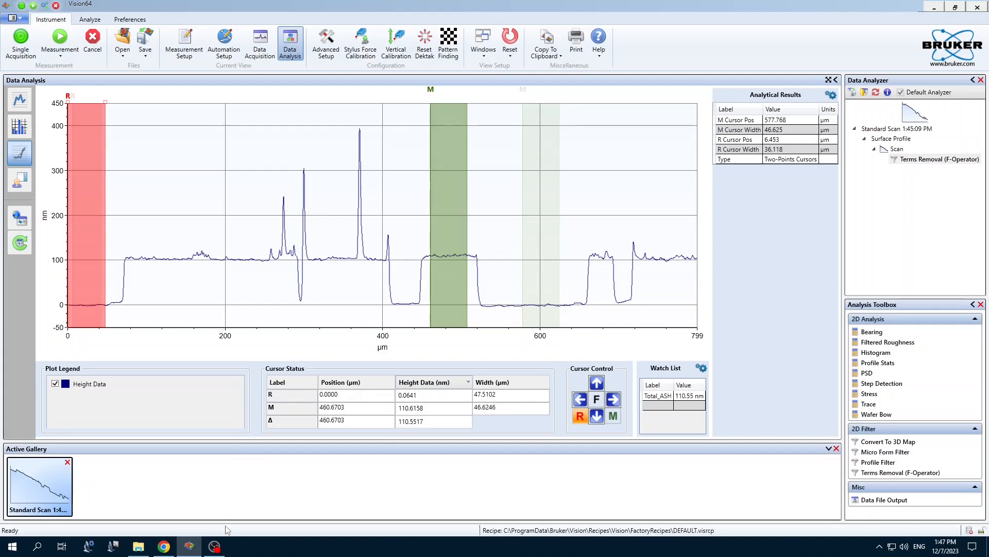
pyautogui.moveTo(498, 232)
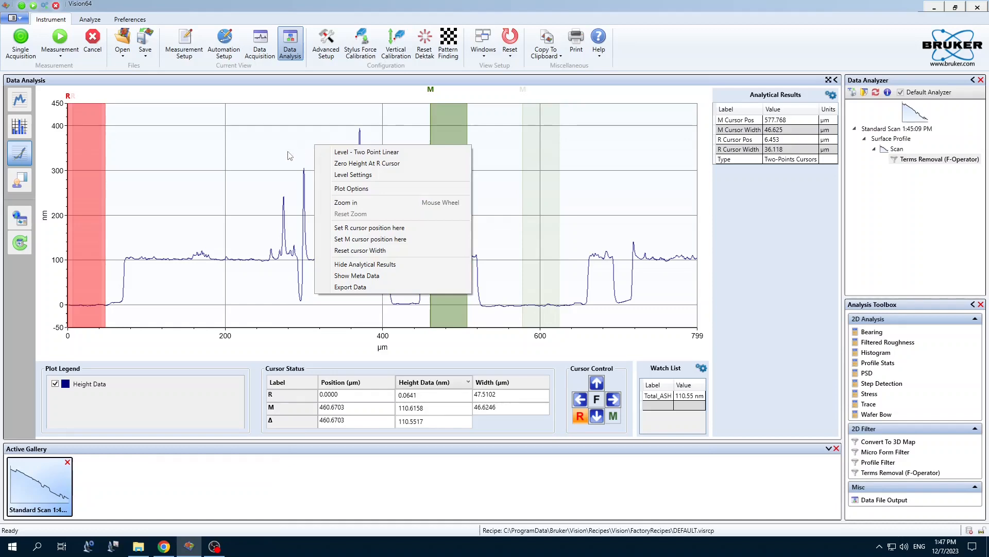
# Apply Level - Two Point Linear from the plot menu so the step height stays near 110.55 nm
pyautogui.click(350, 286)
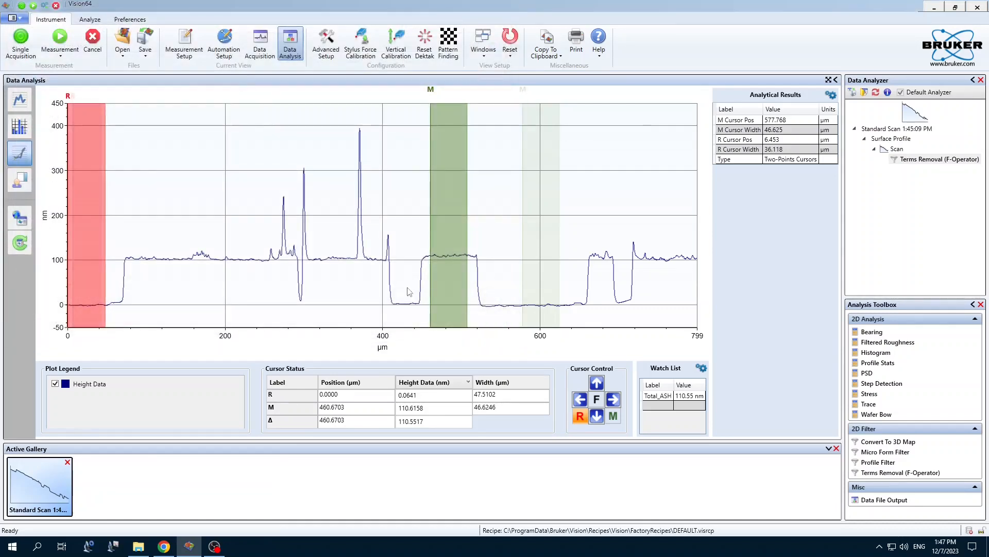
pyautogui.click(13, 18)
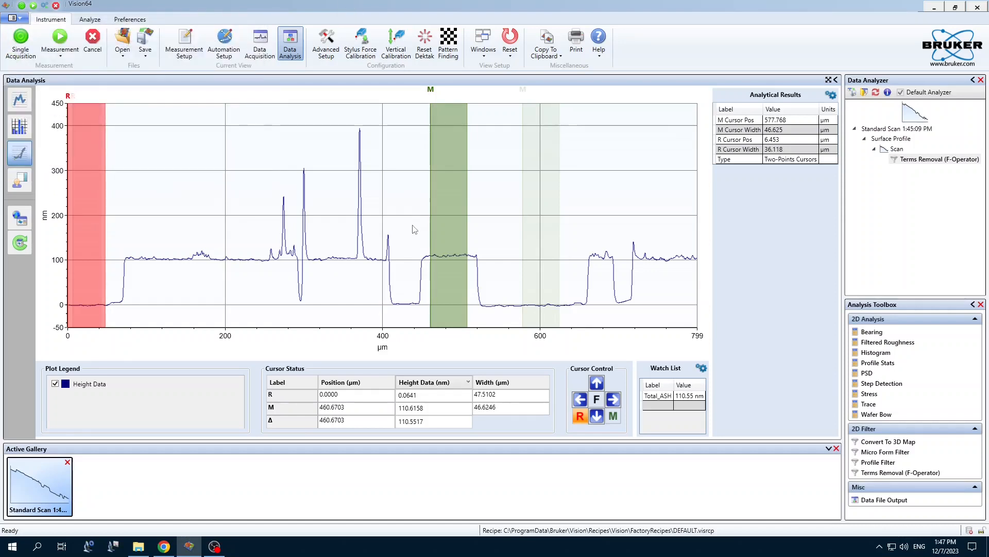
pyautogui.moveTo(440, 237)
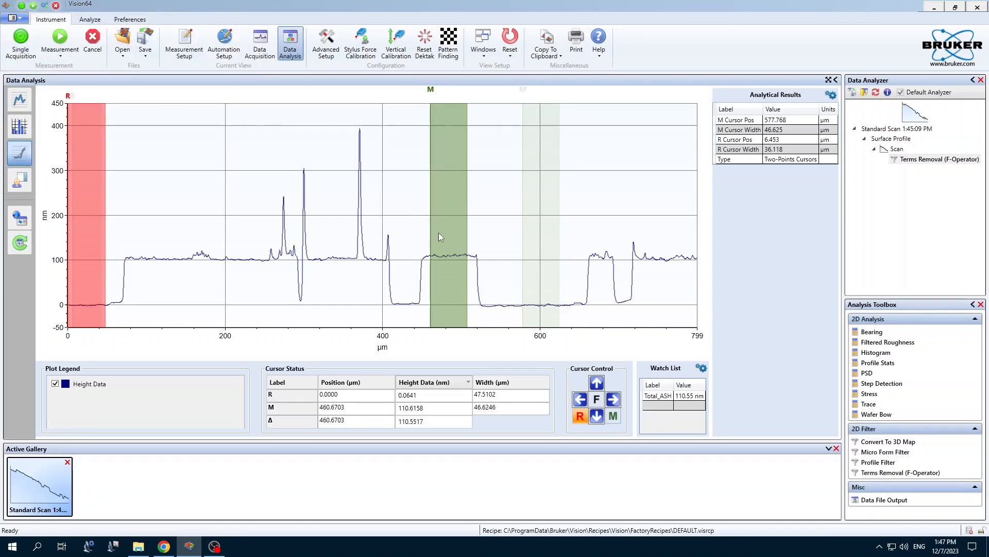
pyautogui.moveTo(854, 175)
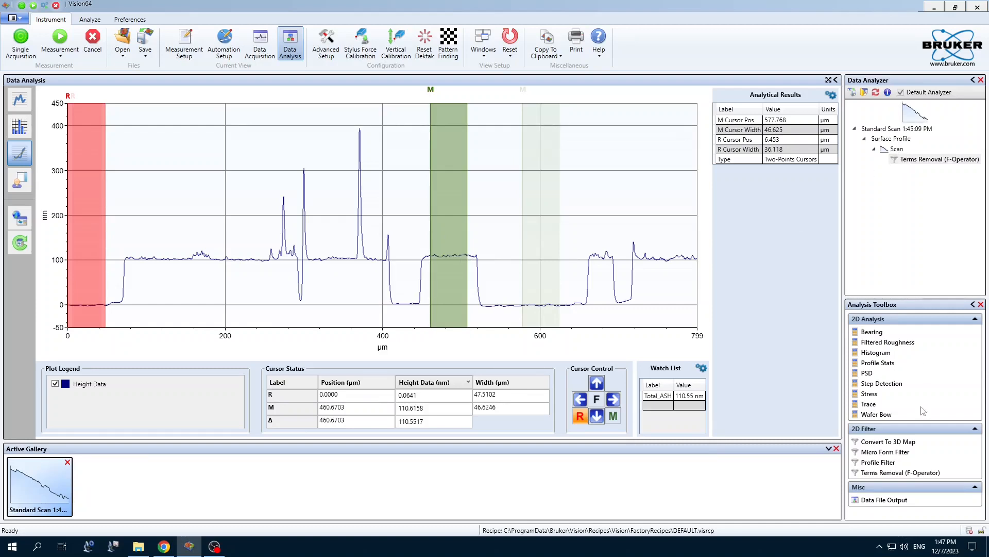
pyautogui.moveTo(903, 464)
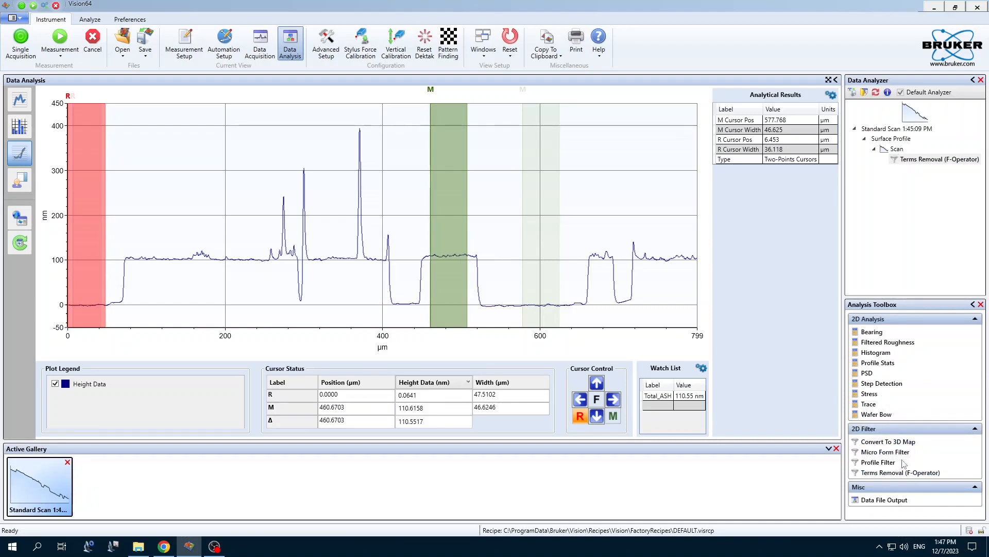
pyautogui.moveTo(885, 452)
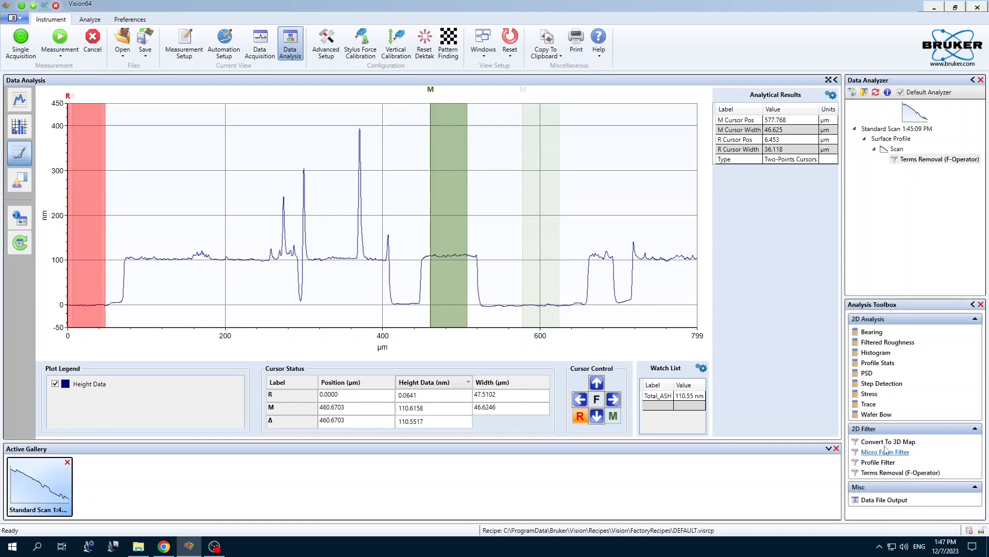
pyautogui.moveTo(866, 373)
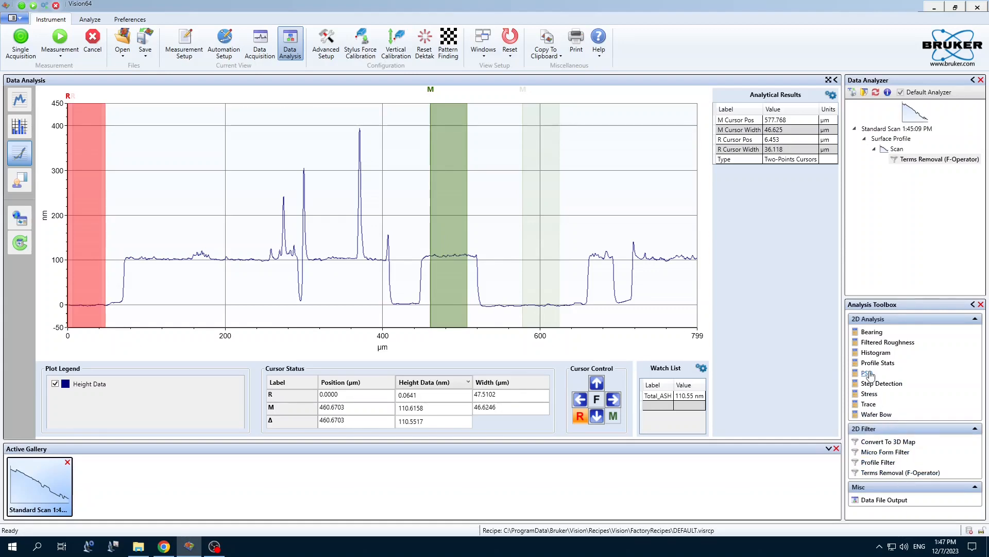
# Add a Profile Stats analysis and calculate the Pq and Psk roughness parameters for the cursor segment
pyautogui.click(877, 373)
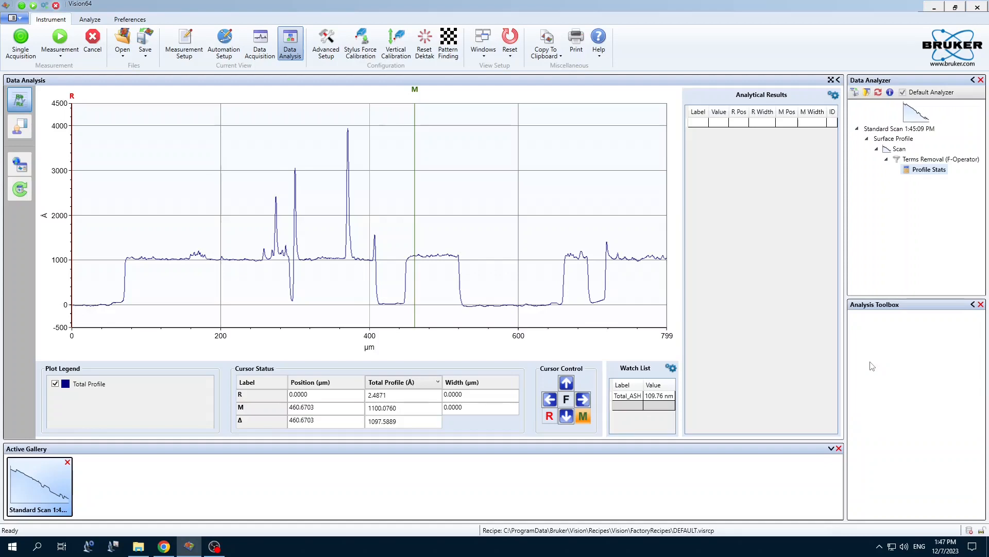
pyautogui.rightClick(928, 169)
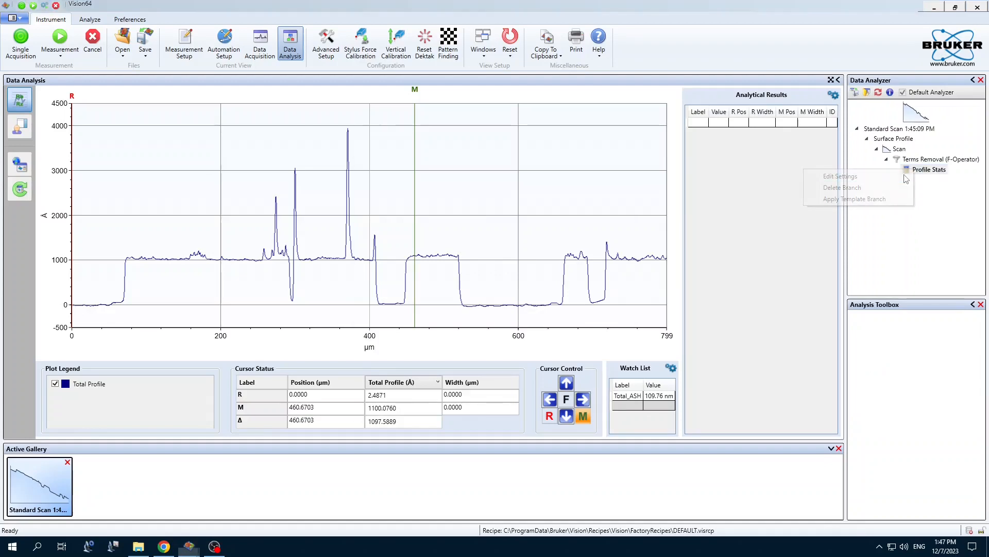
pyautogui.click(840, 176)
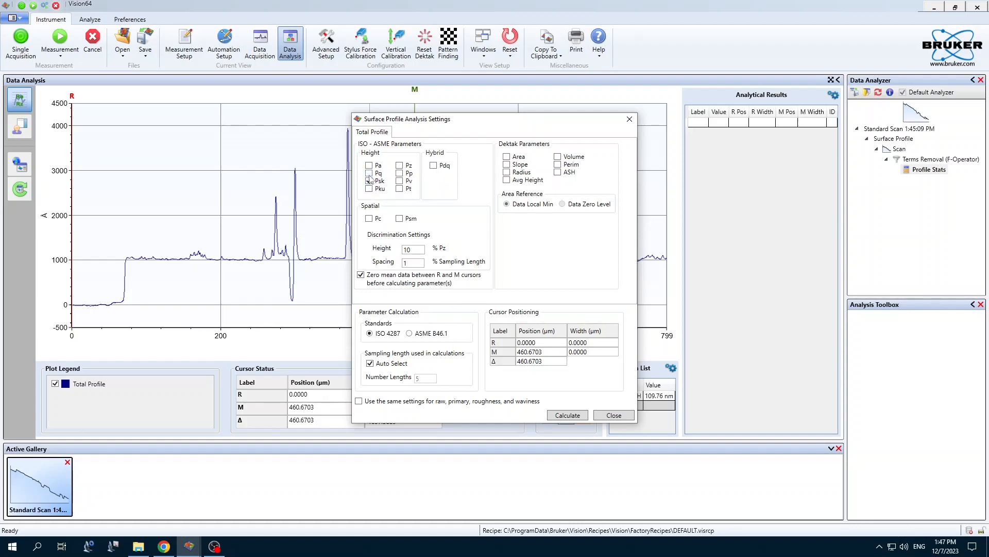
pyautogui.click(369, 181)
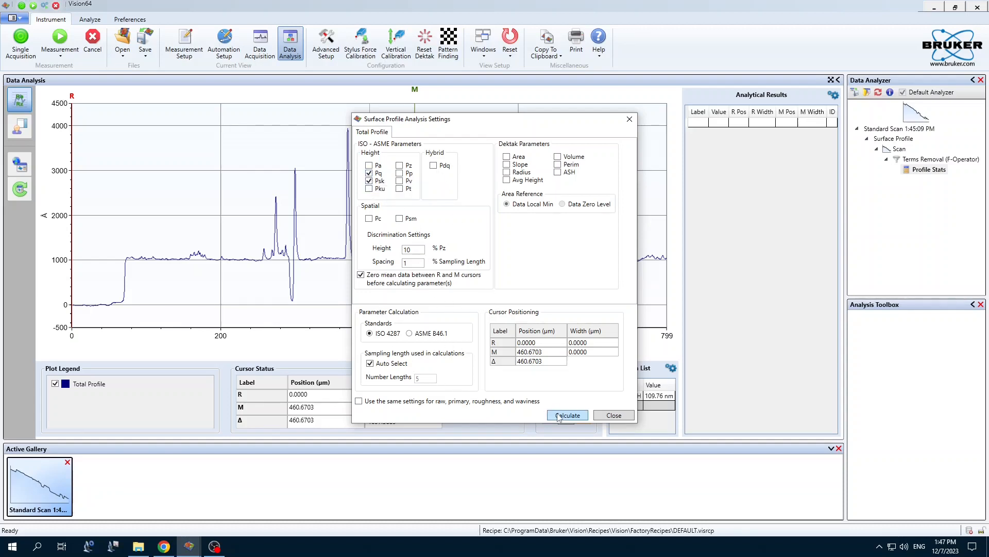
pyautogui.click(566, 414)
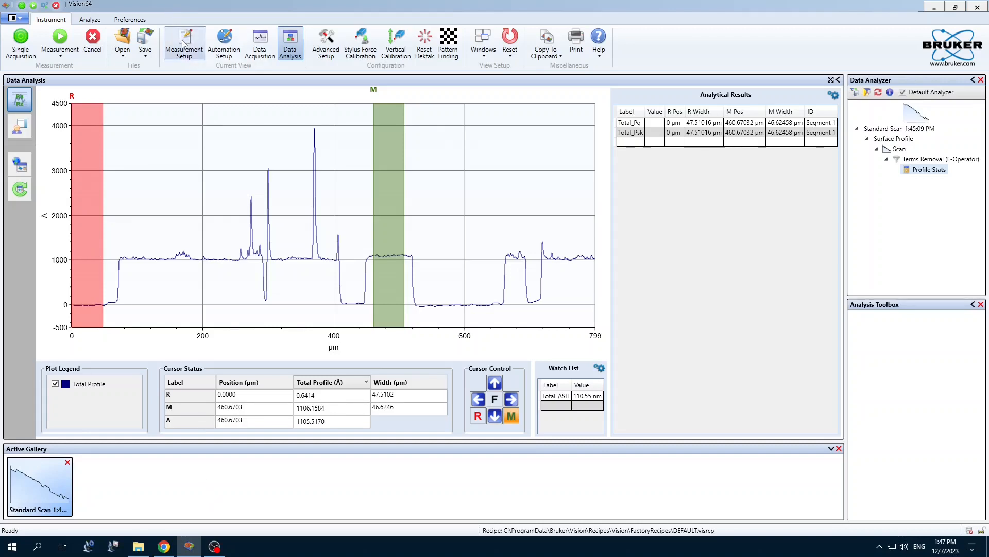
pyautogui.moveTo(183, 44)
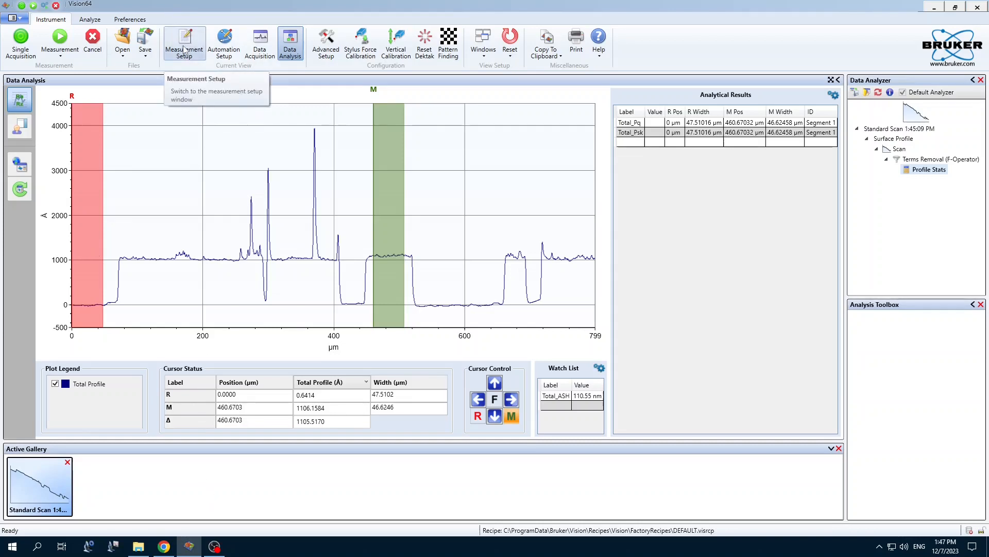
# Return to Measurement Setup and send the stage out to the unload position
pyautogui.click(183, 43)
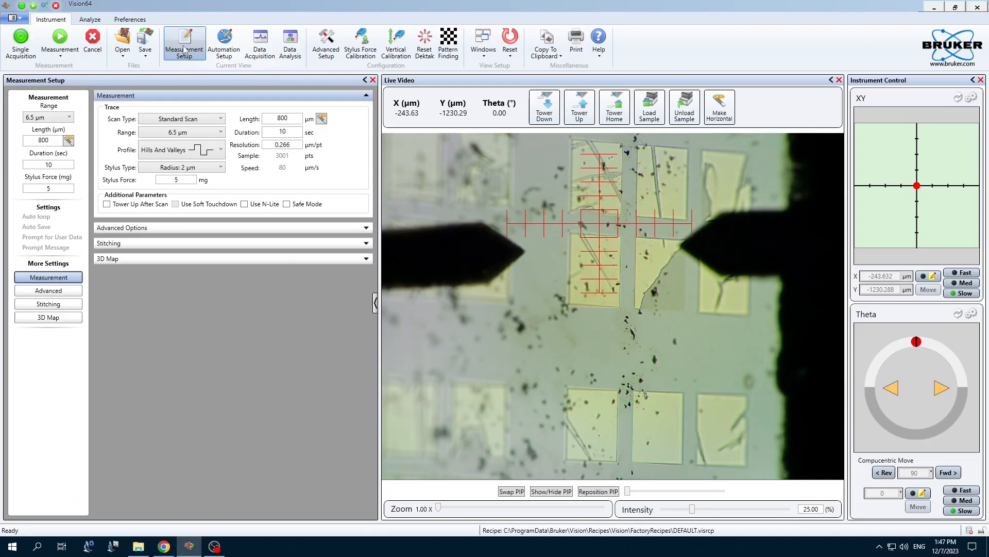
pyautogui.moveTo(684, 106)
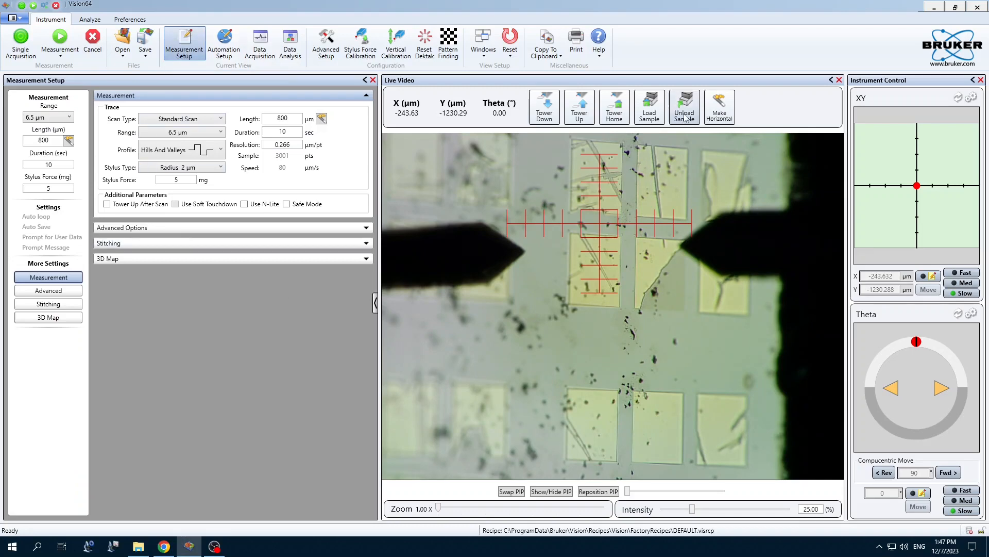
pyautogui.moveTo(684, 106)
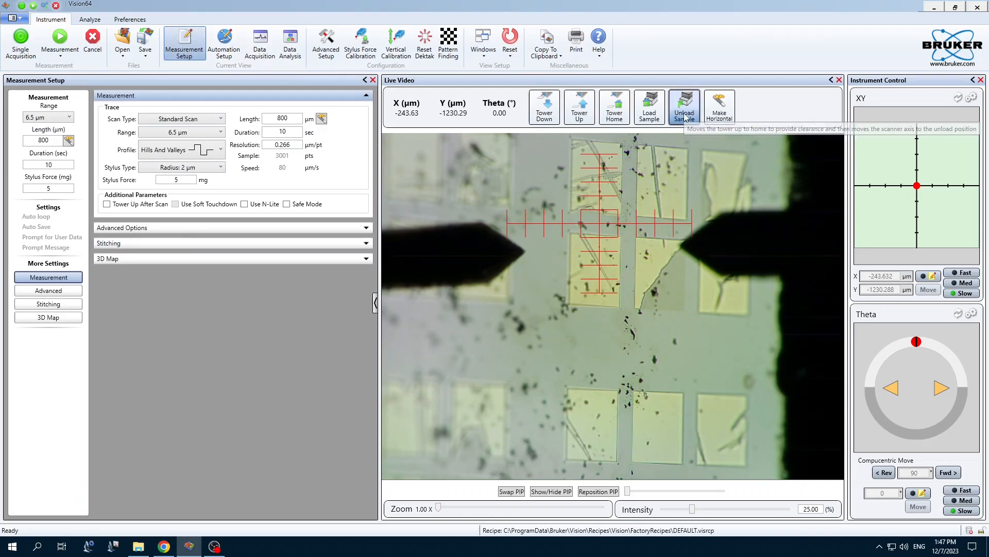
pyautogui.click(684, 106)
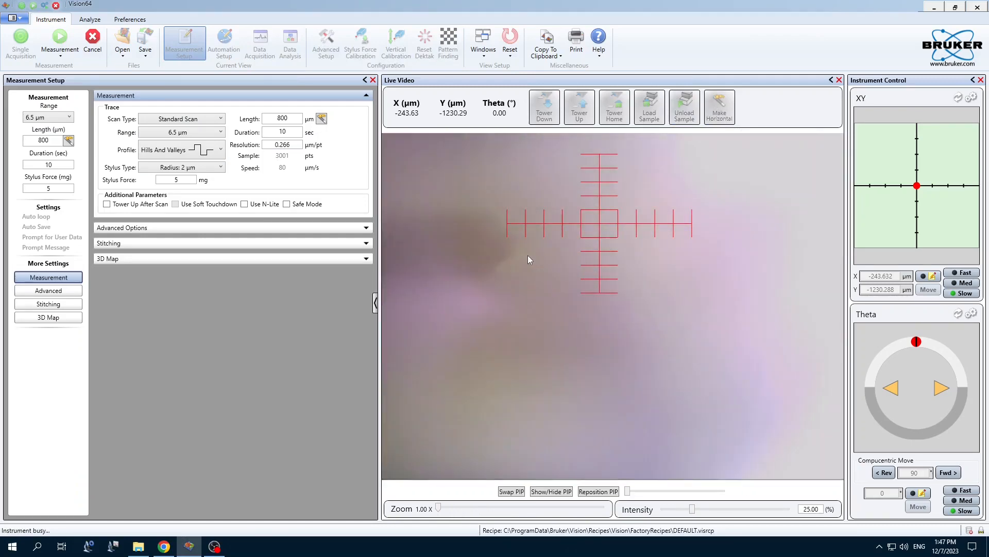